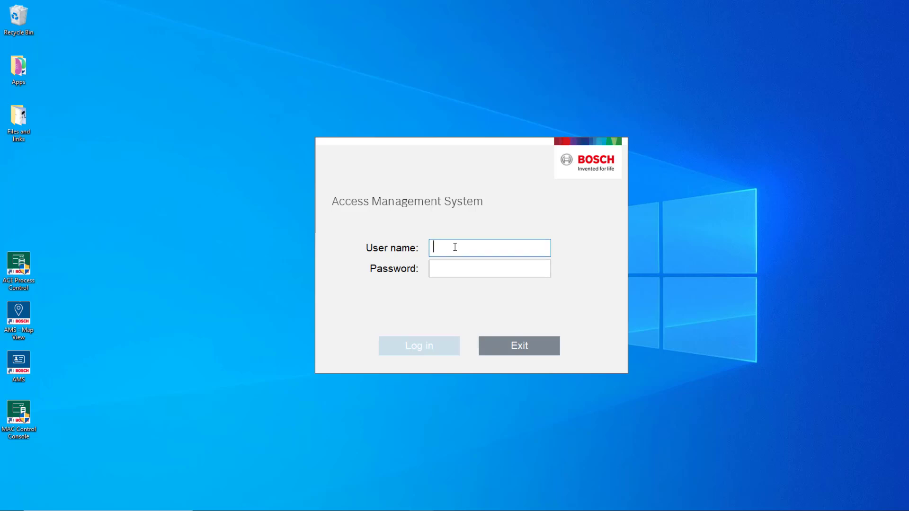
Log in as Administrator and reach the main menu.
{"action": "type", "text": "Administrator"}
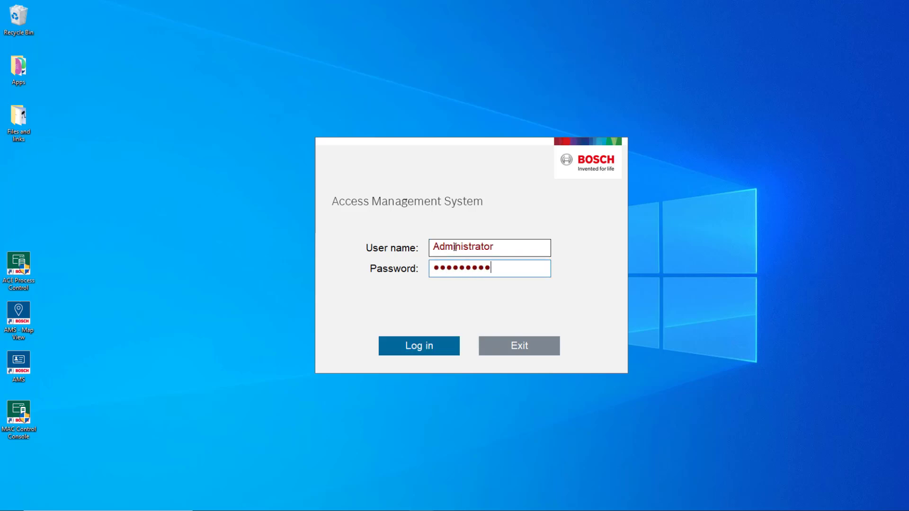
{"action": "left_click", "coordinate": [418, 345]}
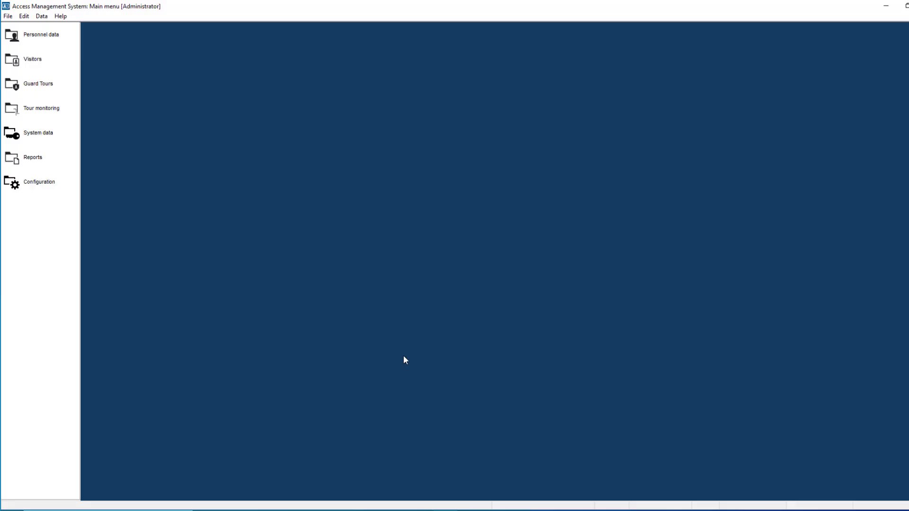
In Personnel data > Companies, save company RoHo named RoHo Security.
{"action": "left_click", "coordinate": [36, 35]}
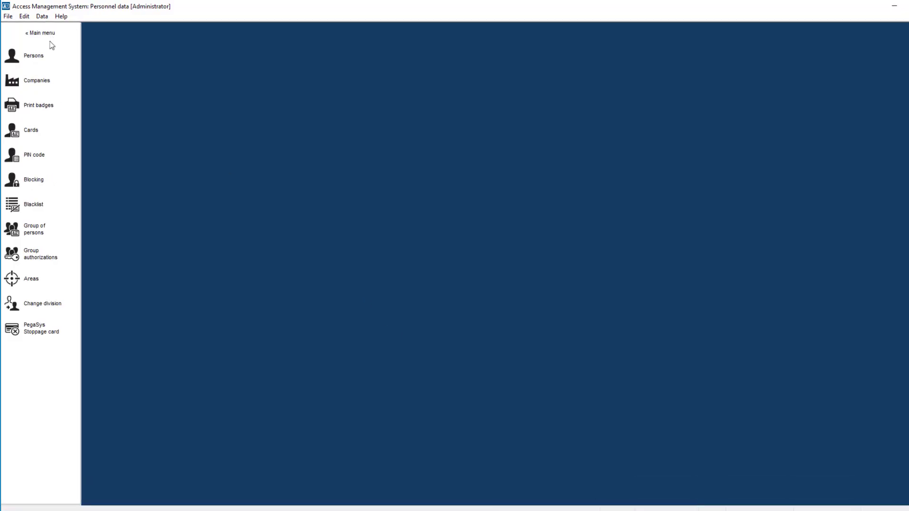
{"action": "left_click", "coordinate": [34, 80]}
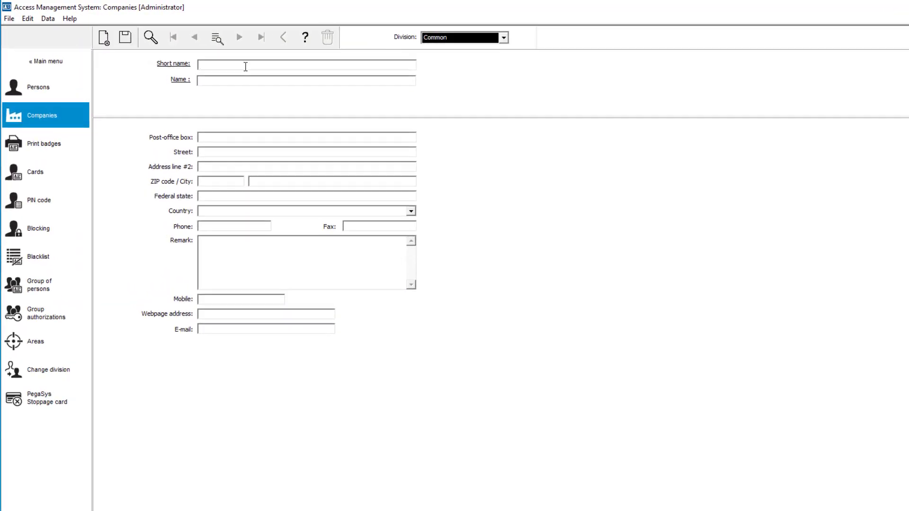
{"action": "type", "text": "RoHo"}
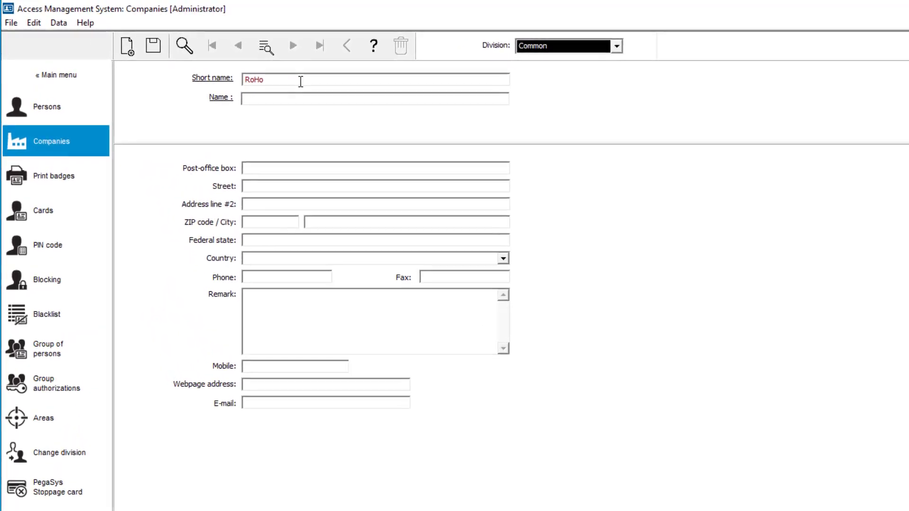
{"action": "type", "text": "RoHo Security"}
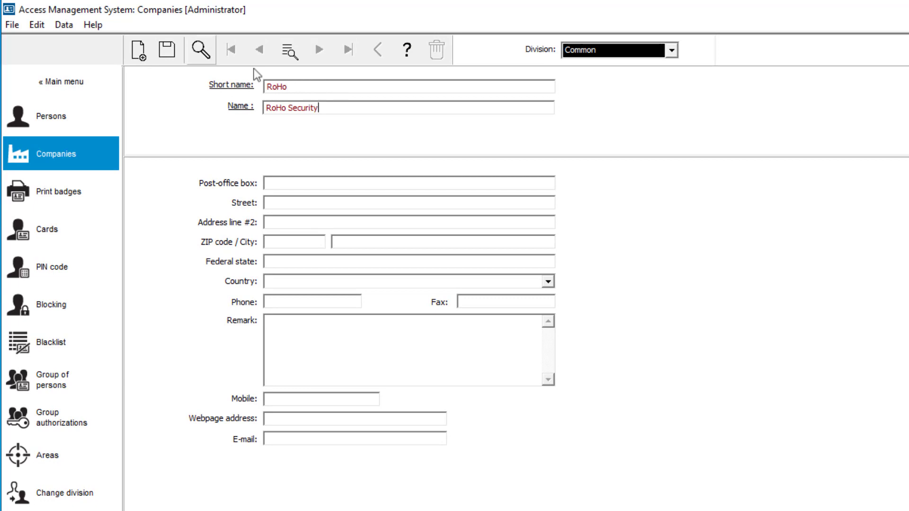
{"action": "left_click", "coordinate": [166, 53]}
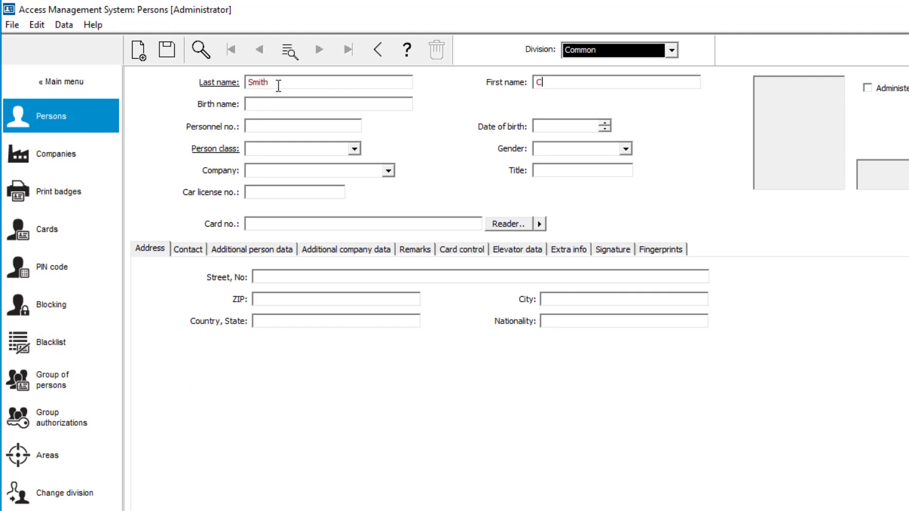
{"action": "type", "text": "harles"}
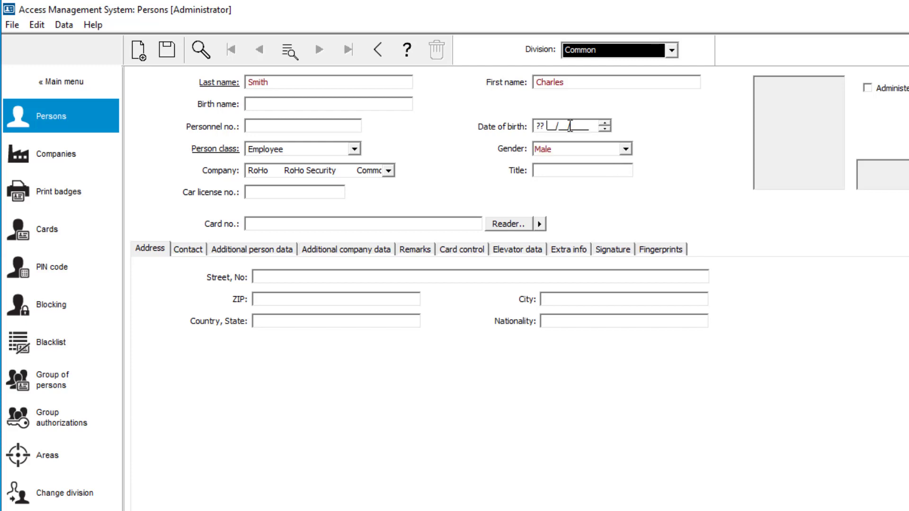
{"action": "type", "text": "02/12/1960"}
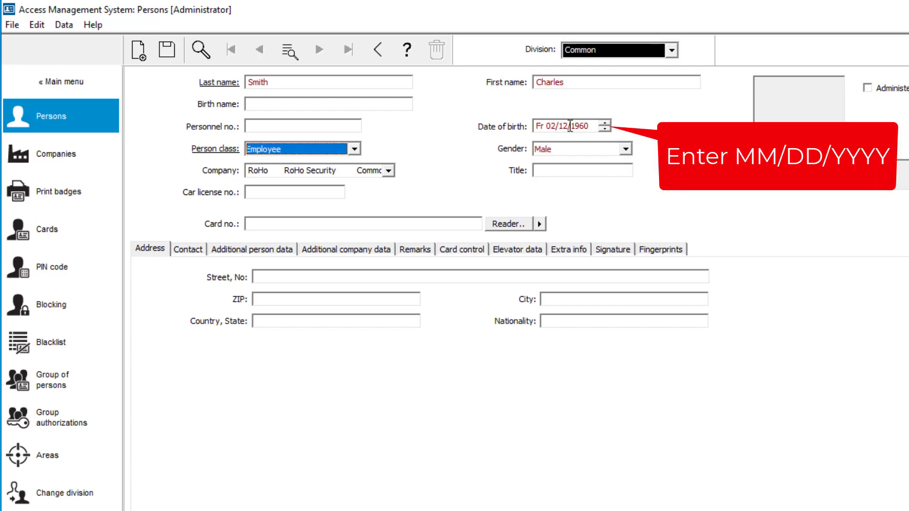
{"action": "left_click", "coordinate": [346, 249]}
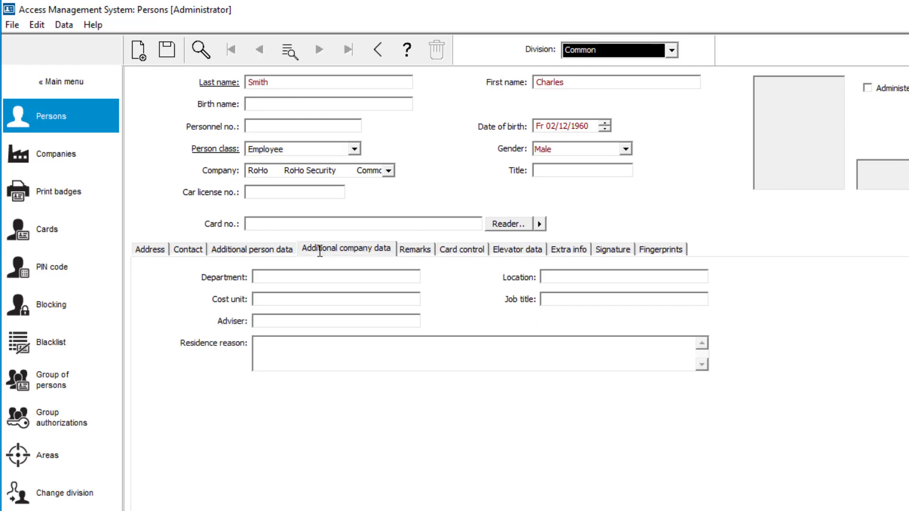
{"action": "type", "text": "Gener"}
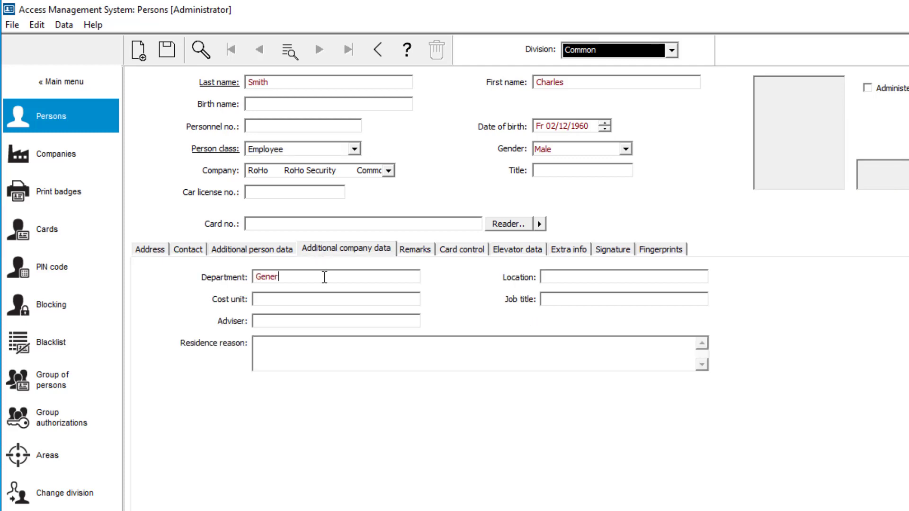
{"action": "type", "text": "al Management"}
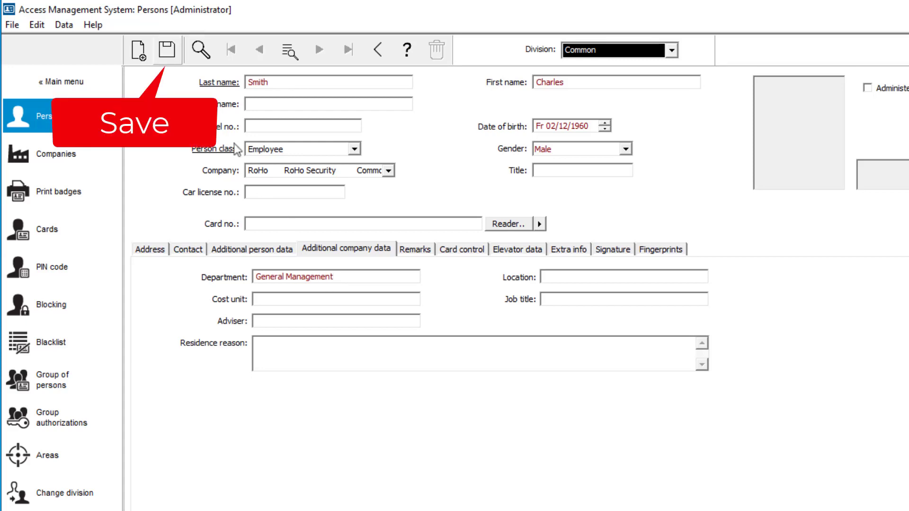
{"action": "left_click", "coordinate": [166, 49]}
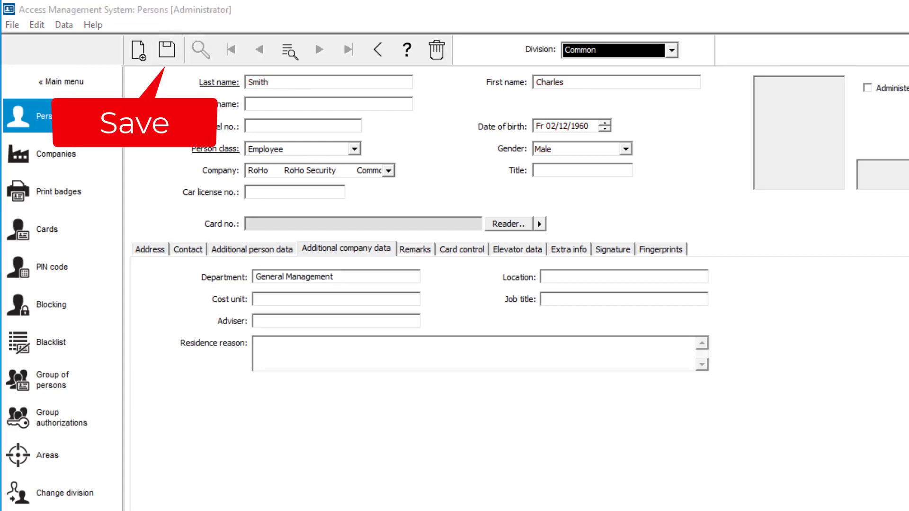
{"action": "left_click", "coordinate": [136, 51]}
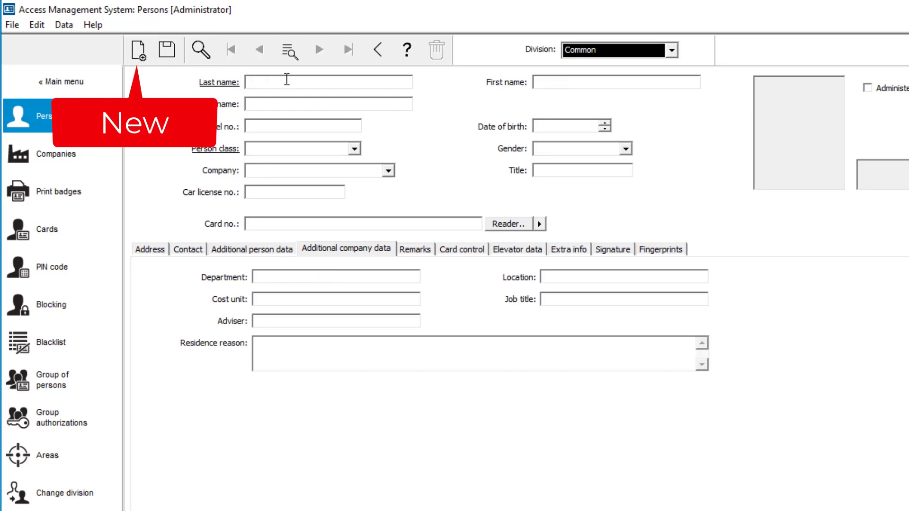
{"action": "type", "text": "Williams"}
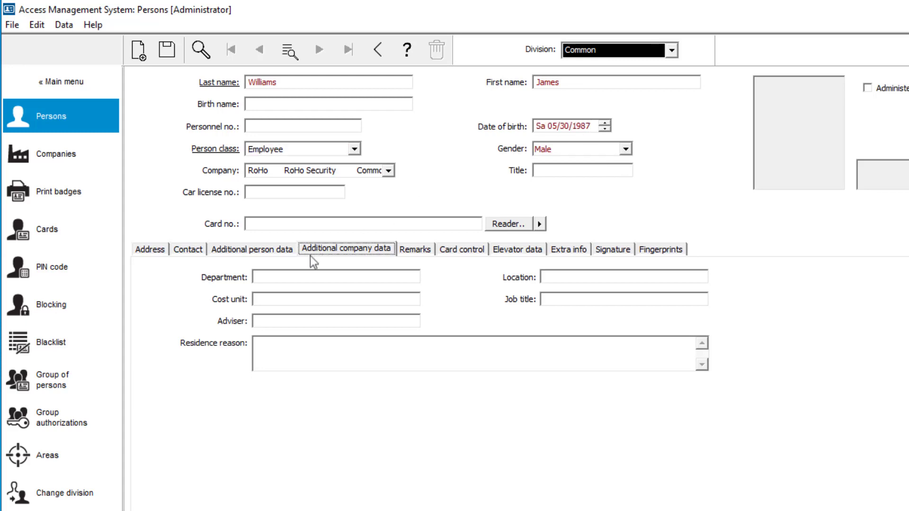
{"action": "type", "text": "Sales"}
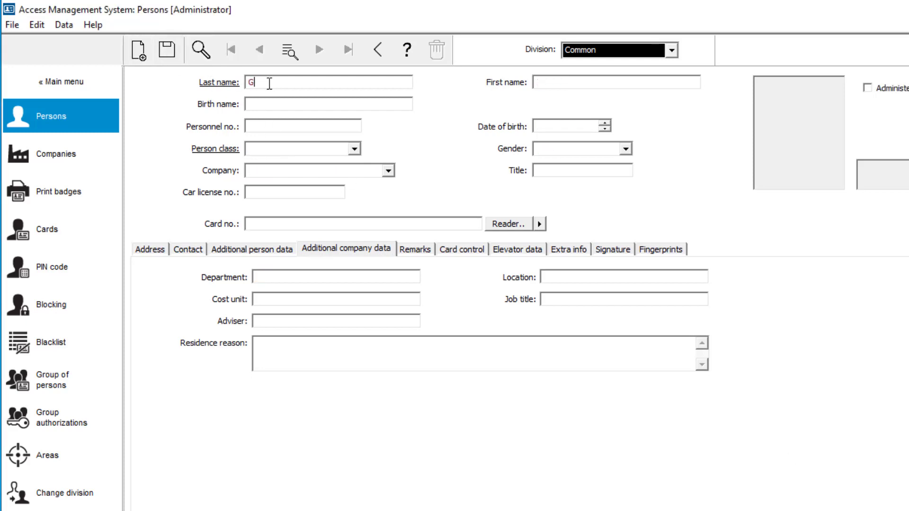
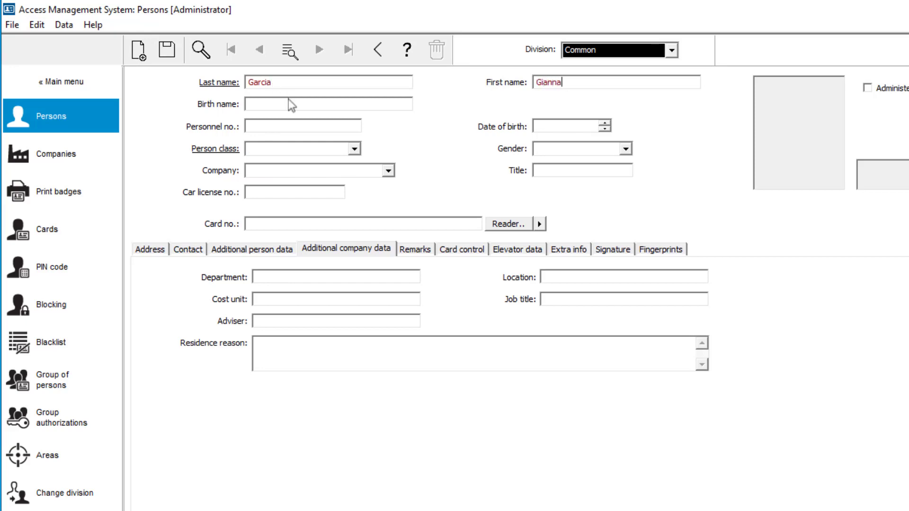
{"action": "left_click", "coordinate": [386, 170]}
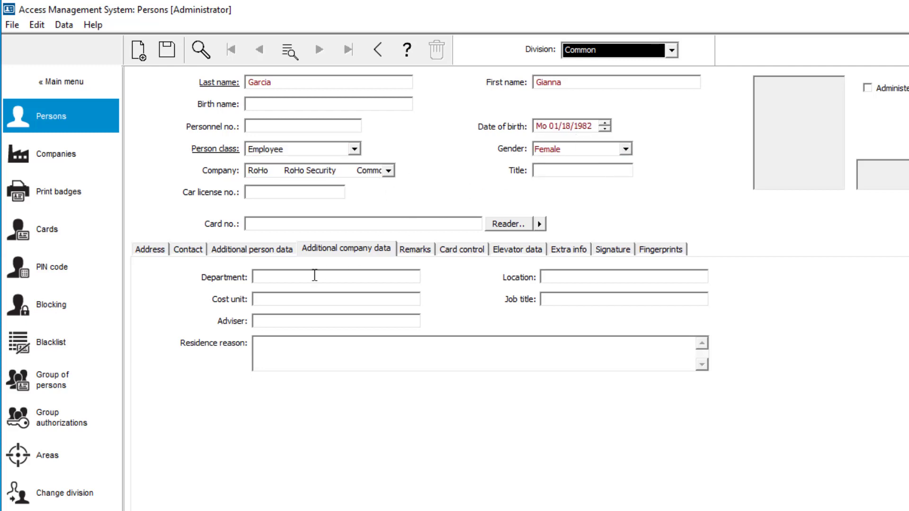
{"action": "type", "text": "Marketin"}
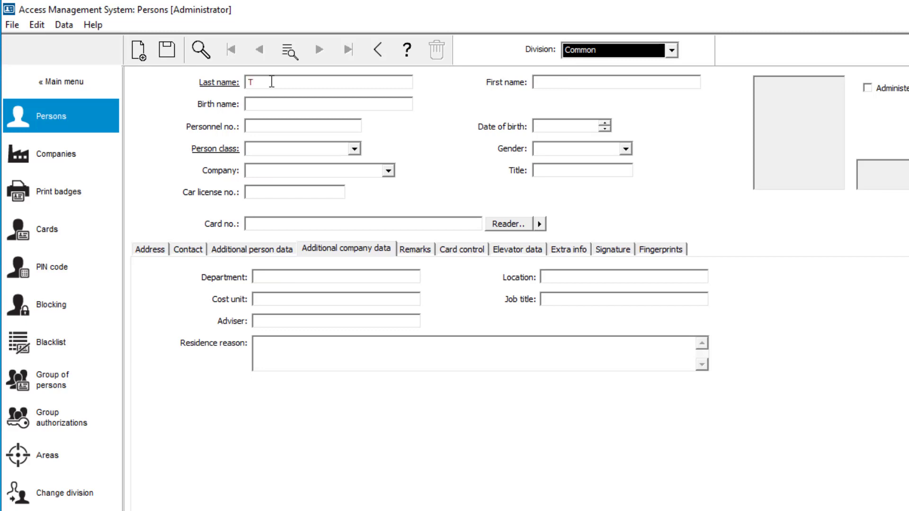
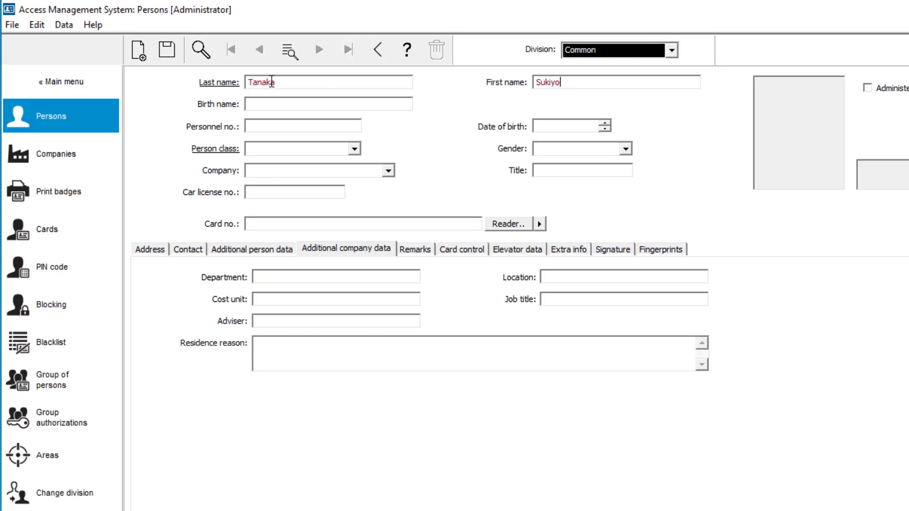
{"action": "left_click", "coordinate": [353, 149]}
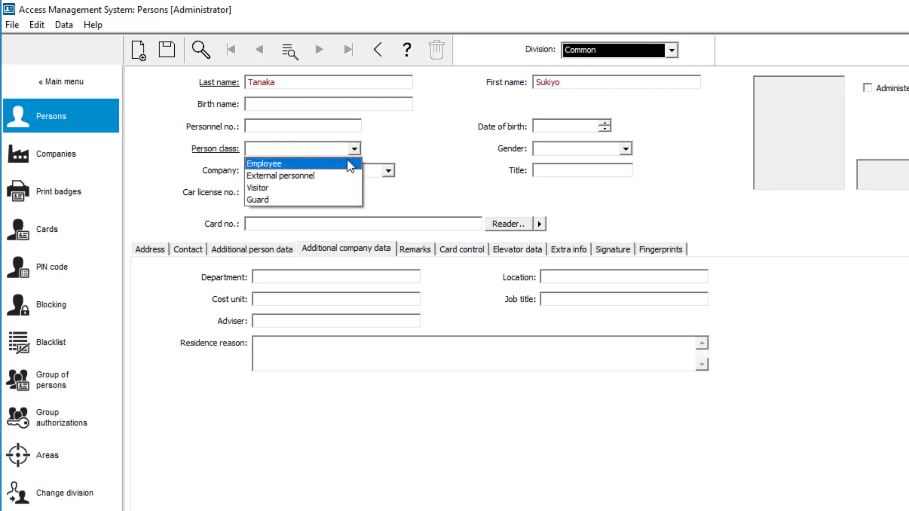
{"action": "left_click", "coordinate": [265, 163]}
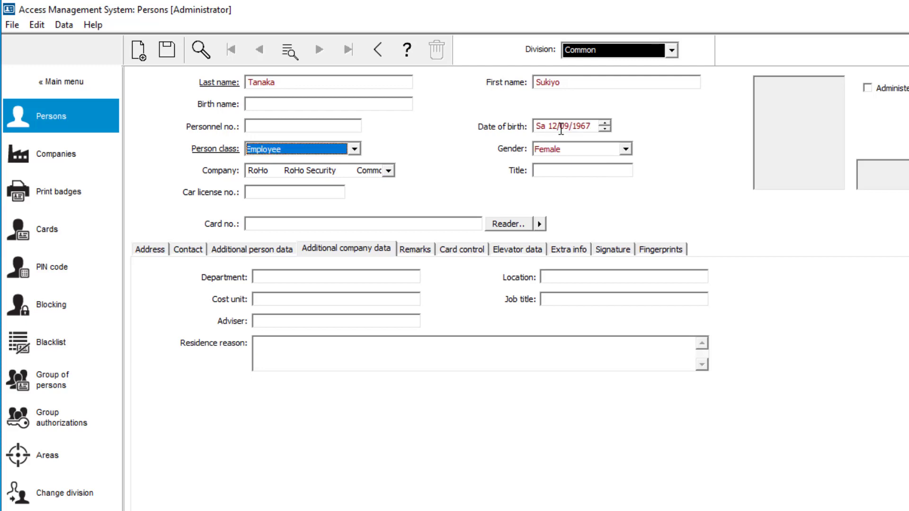
{"action": "type", "text": "O"}
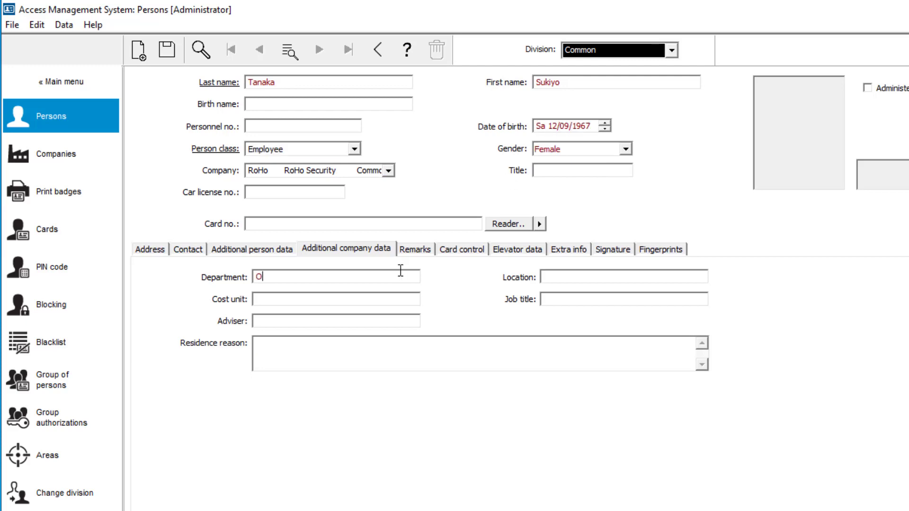
{"action": "type", "text": "ffice Managem"}
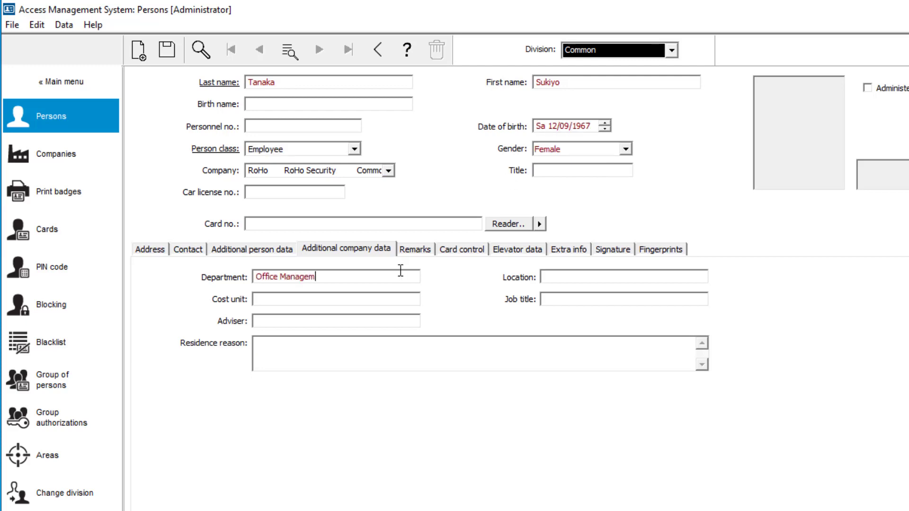
{"action": "left_click", "coordinate": [167, 51]}
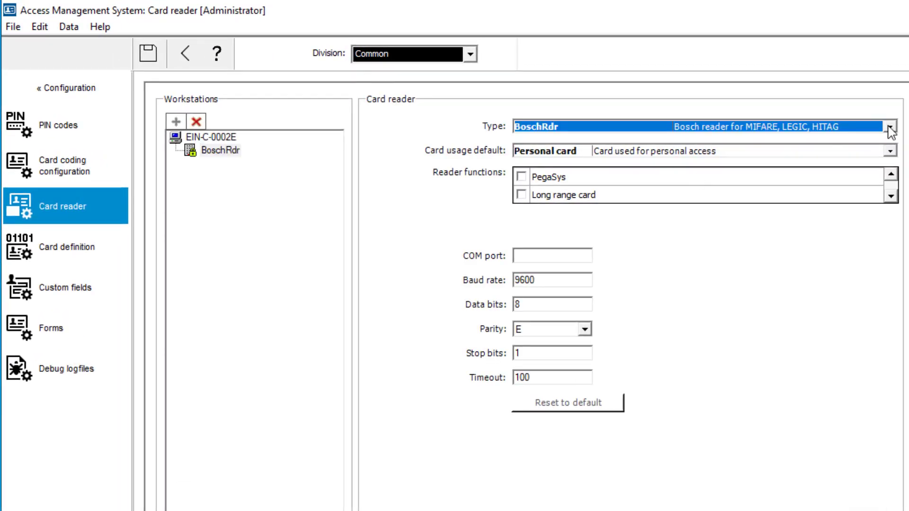
Set reader type to Access Reader using the Inside-Out (LCTSL) access reader.
{"action": "left_click", "coordinate": [890, 126]}
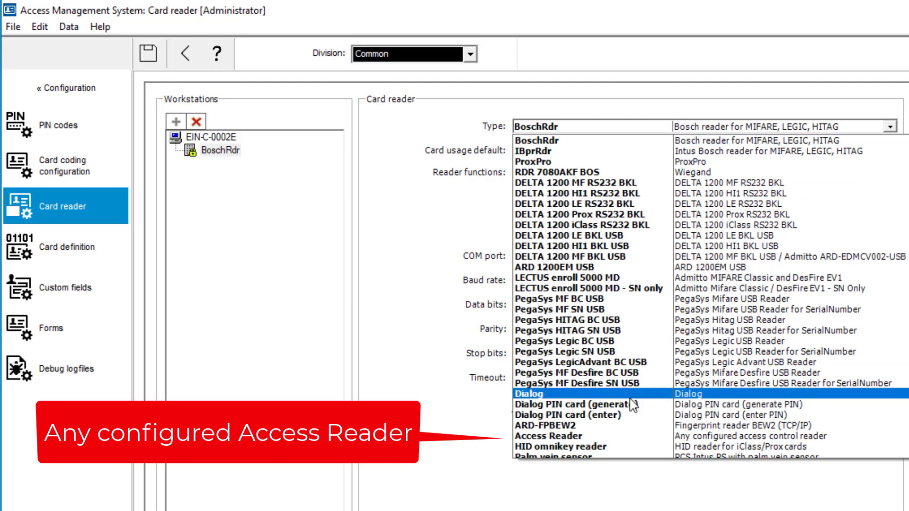
{"action": "left_click", "coordinate": [549, 441]}
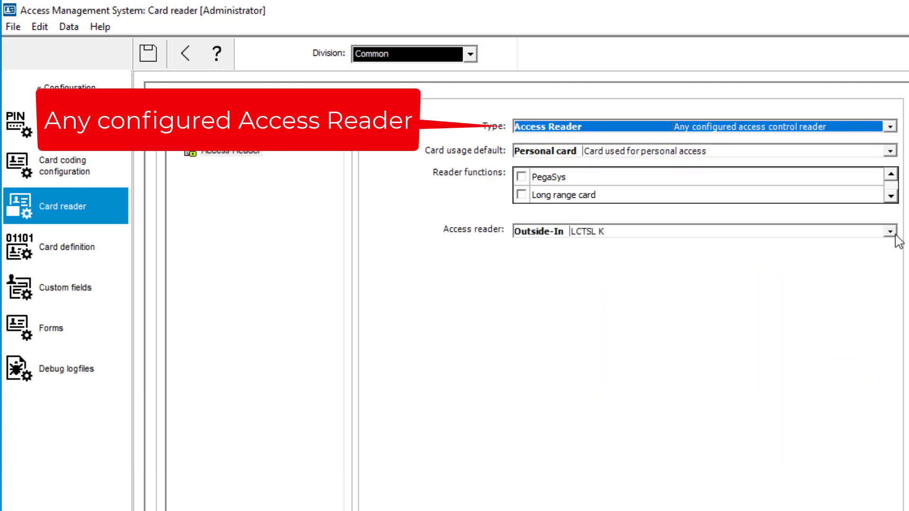
{"action": "left_click", "coordinate": [890, 231]}
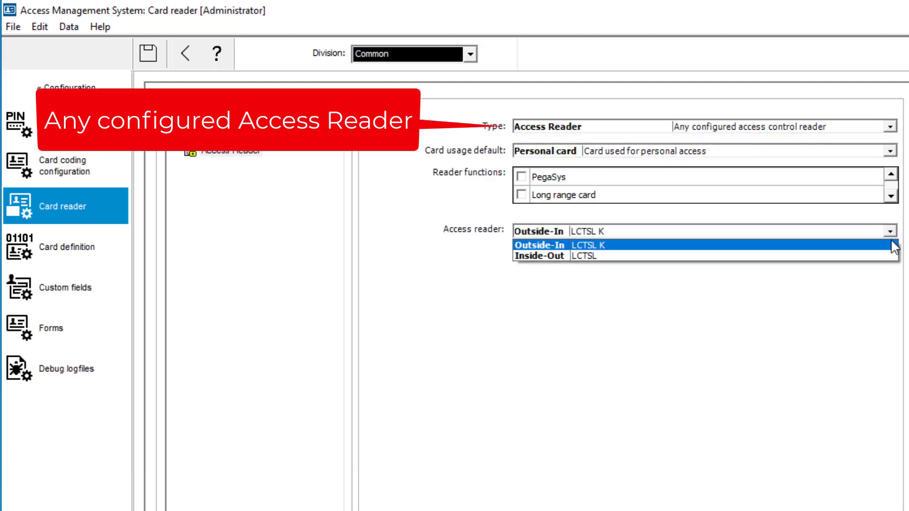
{"action": "left_click", "coordinate": [539, 255]}
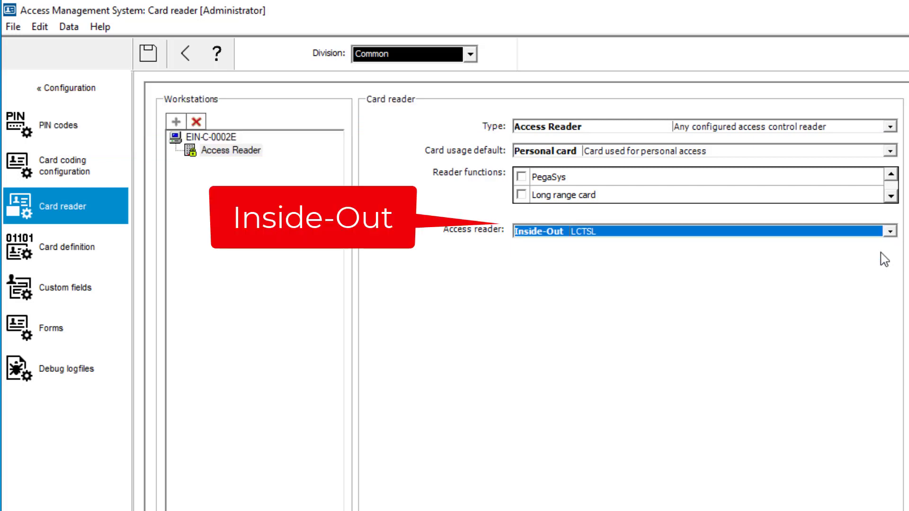
{"action": "mouse_move", "coordinate": [335, 104]}
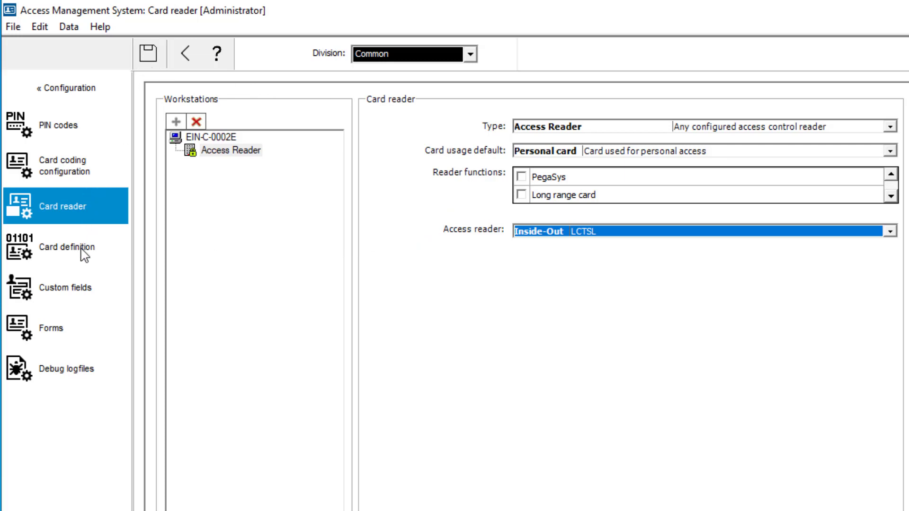
{"action": "left_click", "coordinate": [66, 247]}
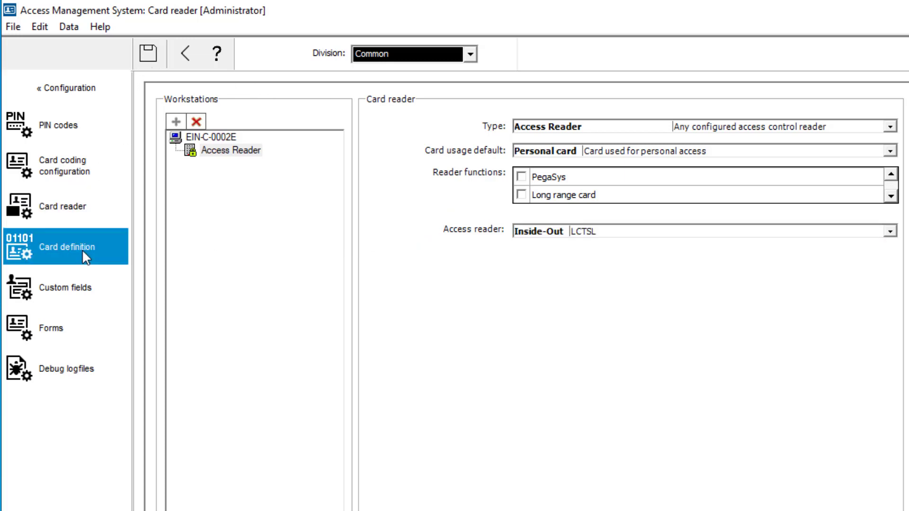
Move Bosch code (63 bit) from Available to Active card types.
{"action": "left_click", "coordinate": [68, 246]}
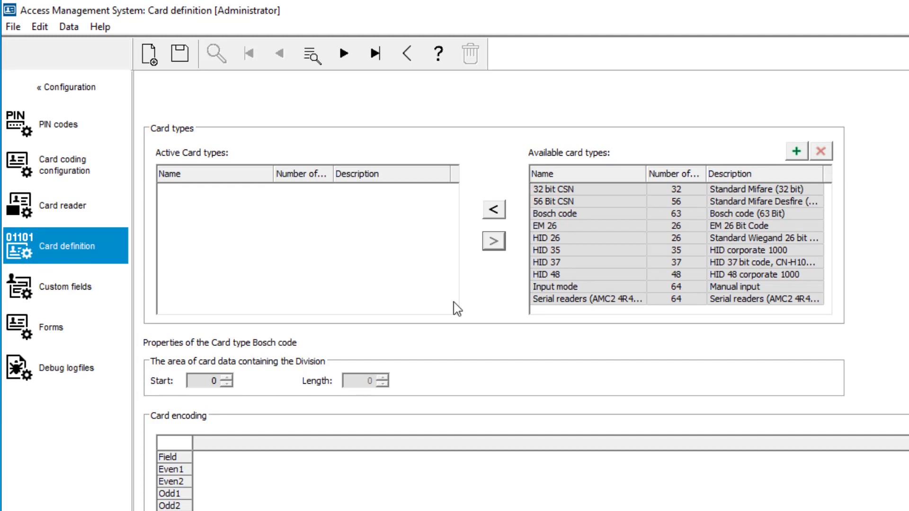
{"action": "mouse_move", "coordinate": [582, 219]}
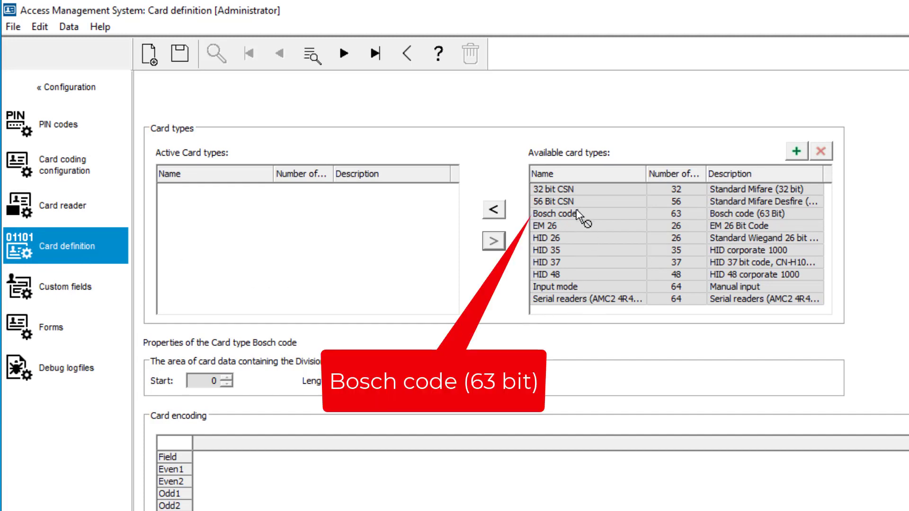
{"action": "left_click", "coordinate": [568, 214]}
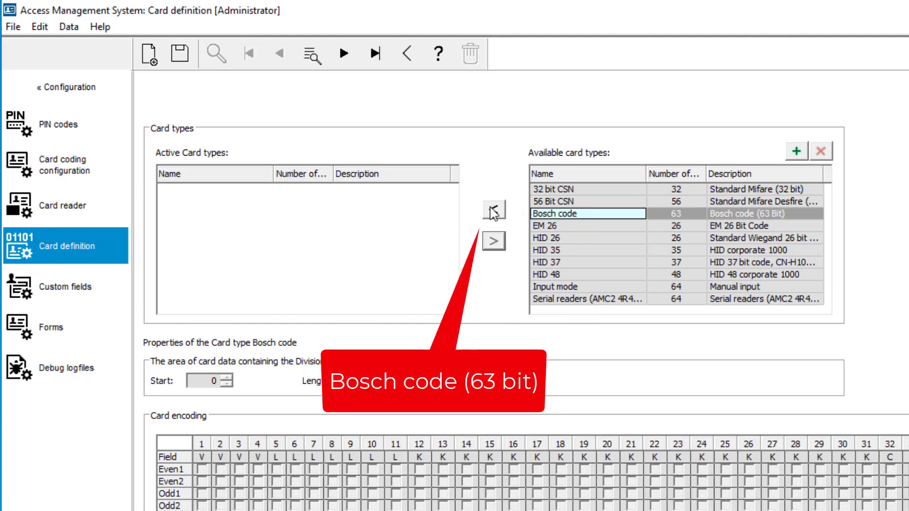
{"action": "left_click", "coordinate": [495, 210]}
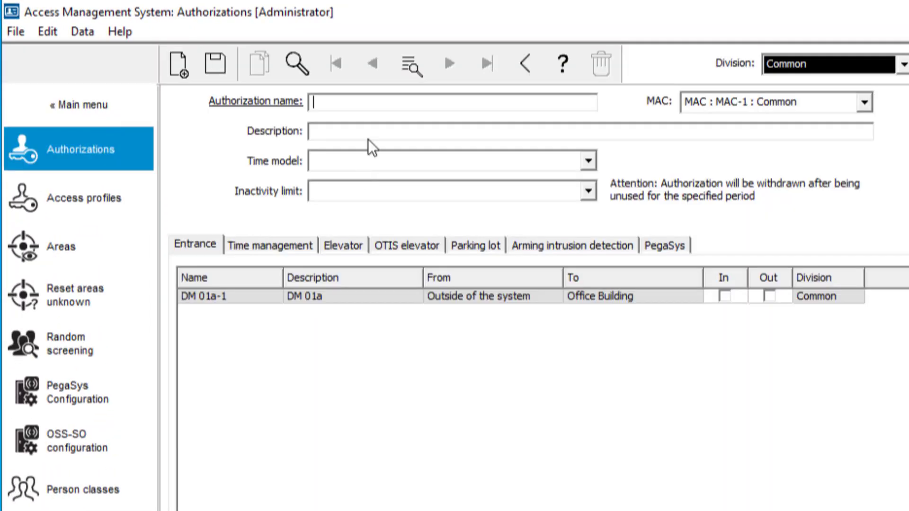
{"action": "mouse_move", "coordinate": [373, 101]}
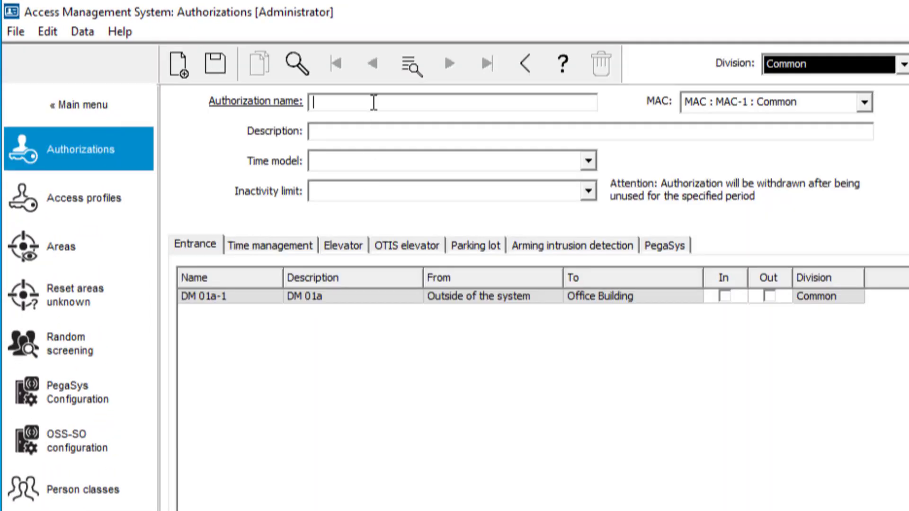
Save 'Authorization to enter the Building' with In and Out ticked for DM 01a-1.
{"action": "type", "text": "Authorization to"}
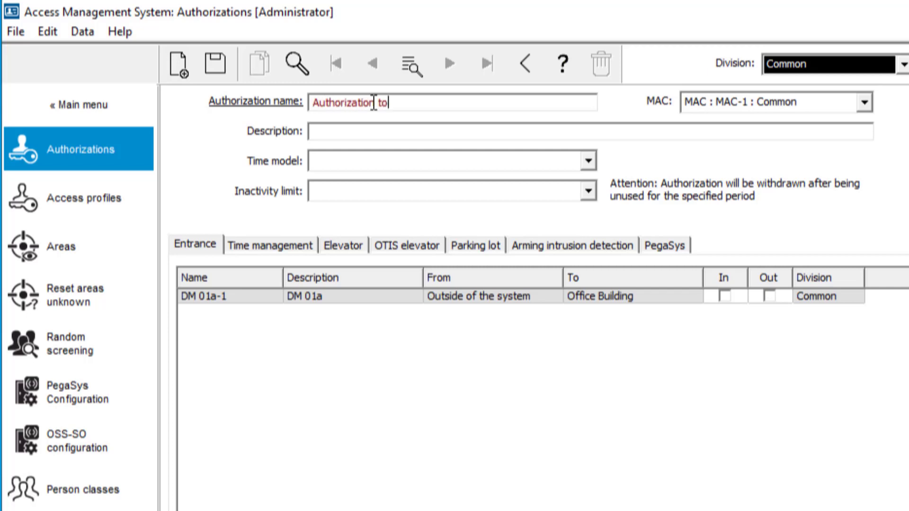
{"action": "type", "text": "enter the Bu"}
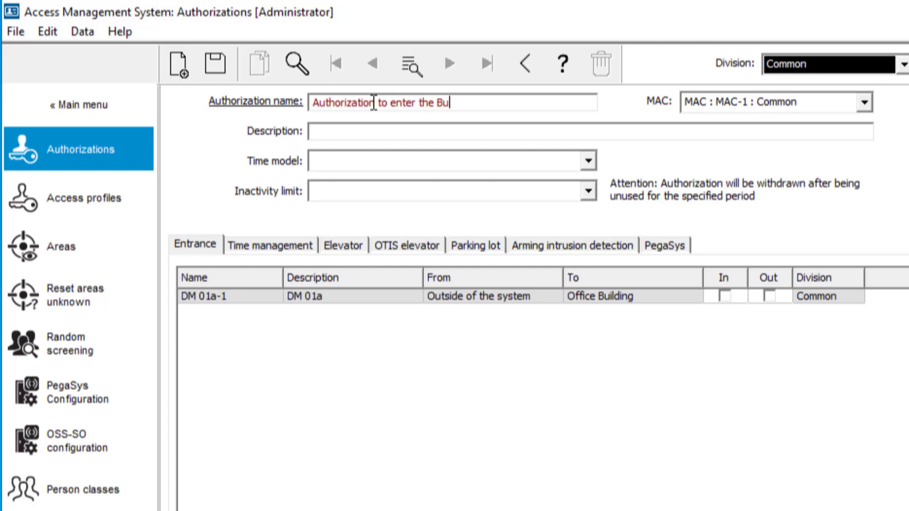
{"action": "type", "text": "ilding"}
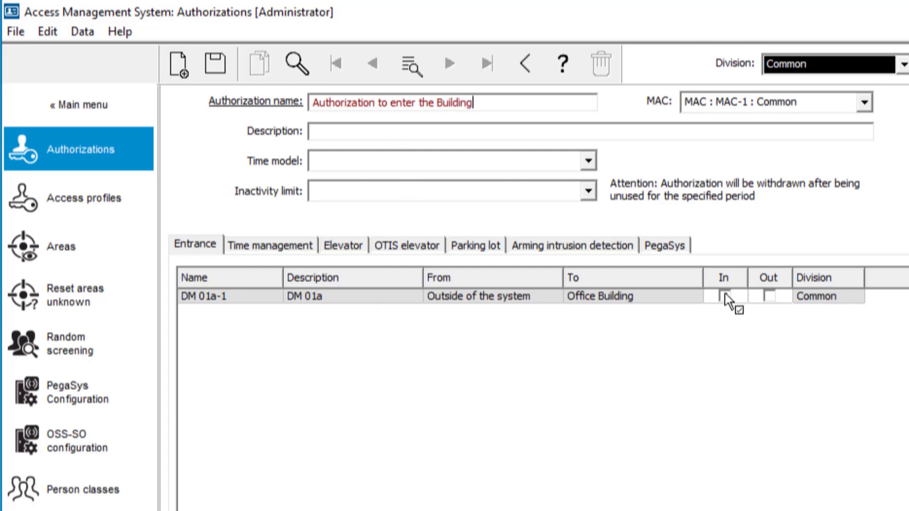
{"action": "left_click", "coordinate": [724, 296]}
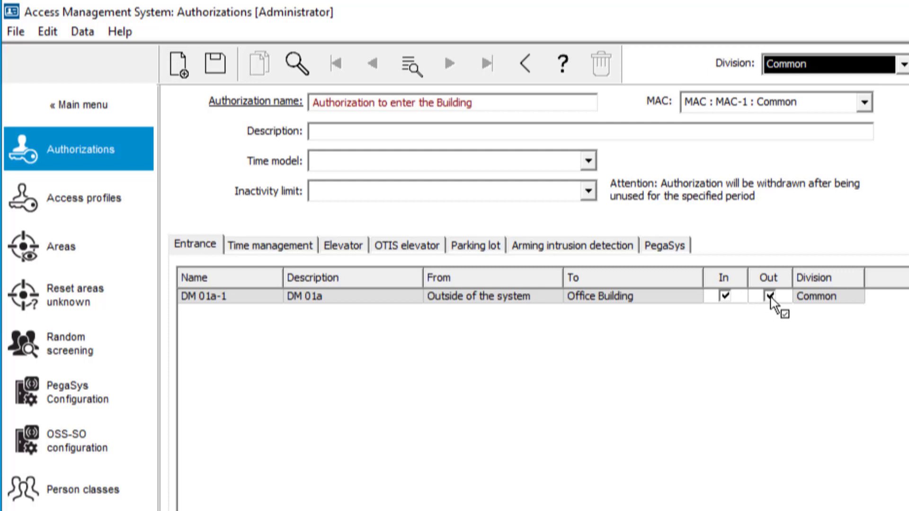
{"action": "left_click", "coordinate": [771, 296]}
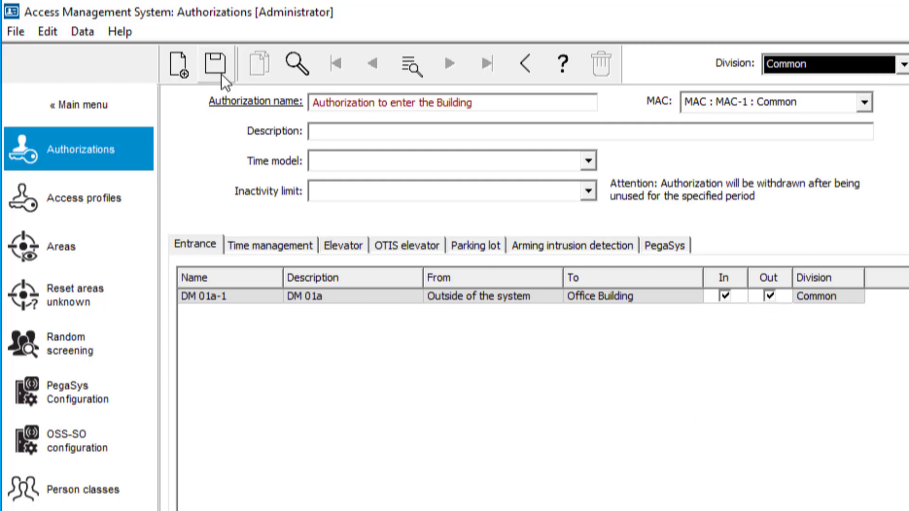
{"action": "left_click", "coordinate": [212, 68]}
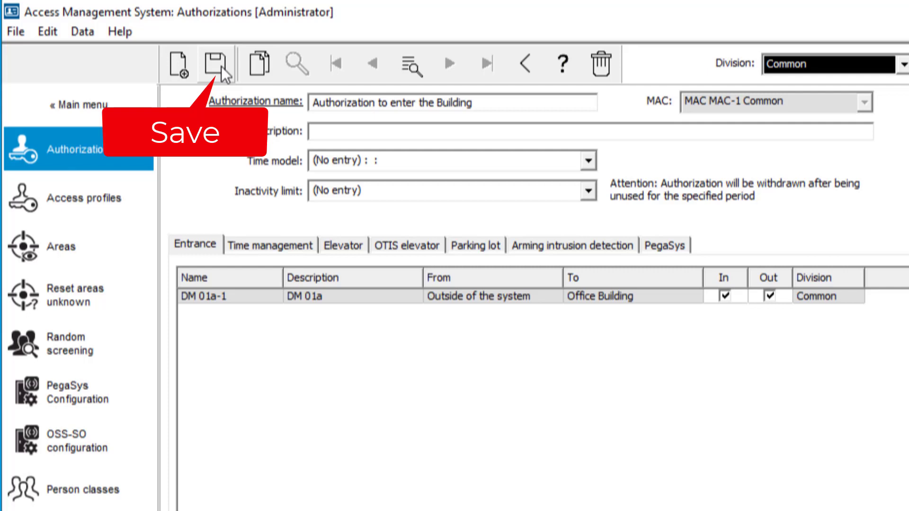
{"action": "left_click", "coordinate": [211, 64]}
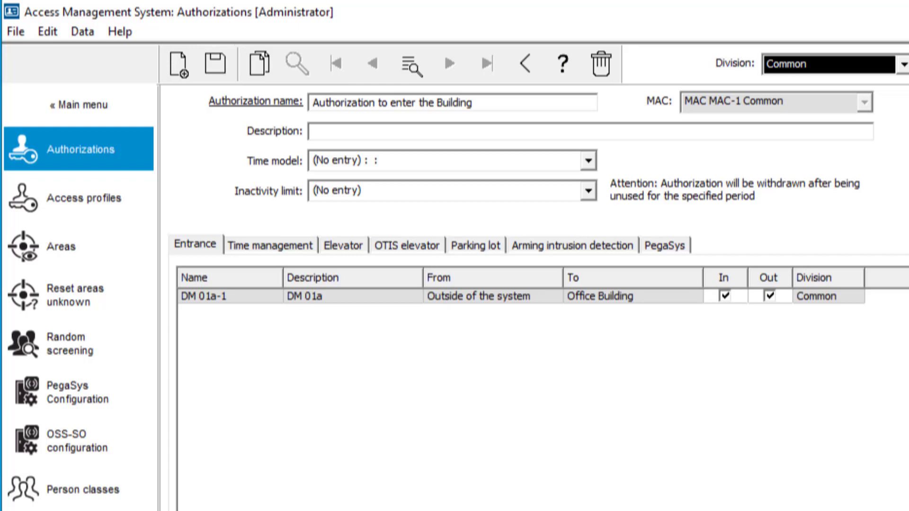
{"action": "left_click", "coordinate": [80, 104]}
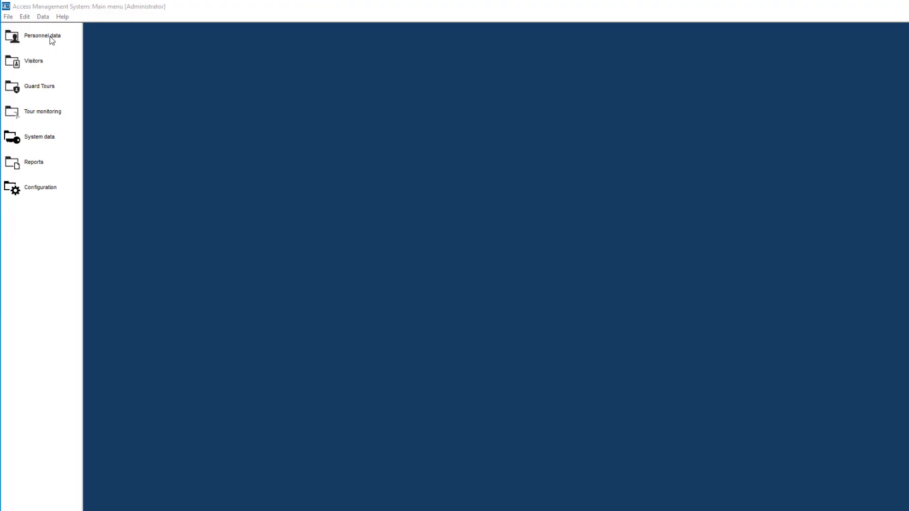
{"action": "left_click", "coordinate": [43, 37]}
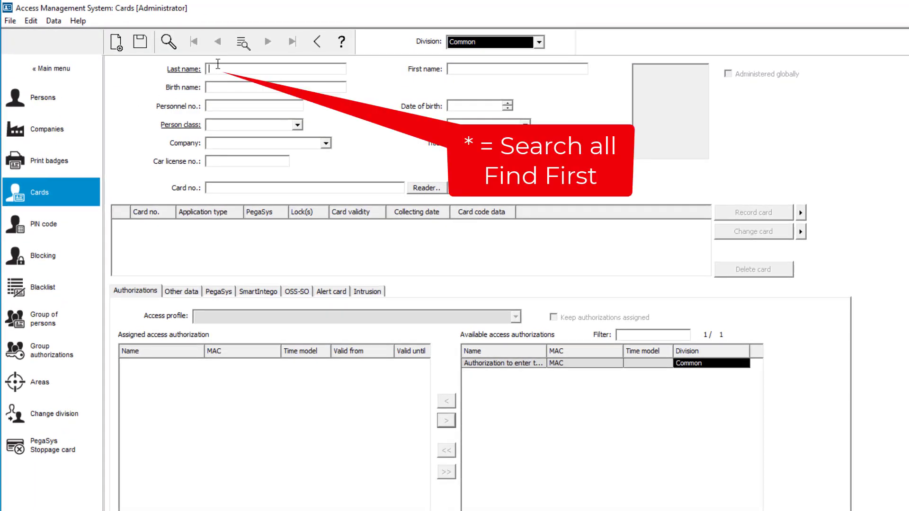
{"action": "type", "text": "*"}
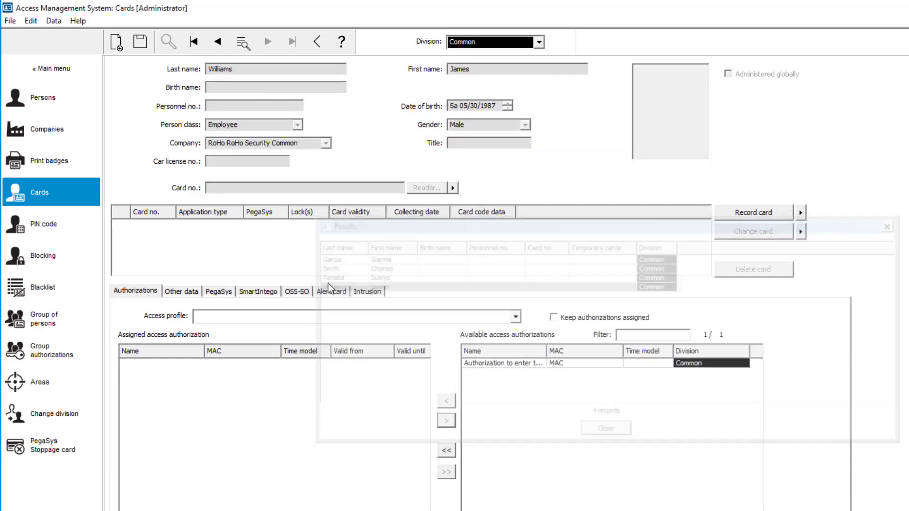
{"action": "left_click", "coordinate": [606, 427]}
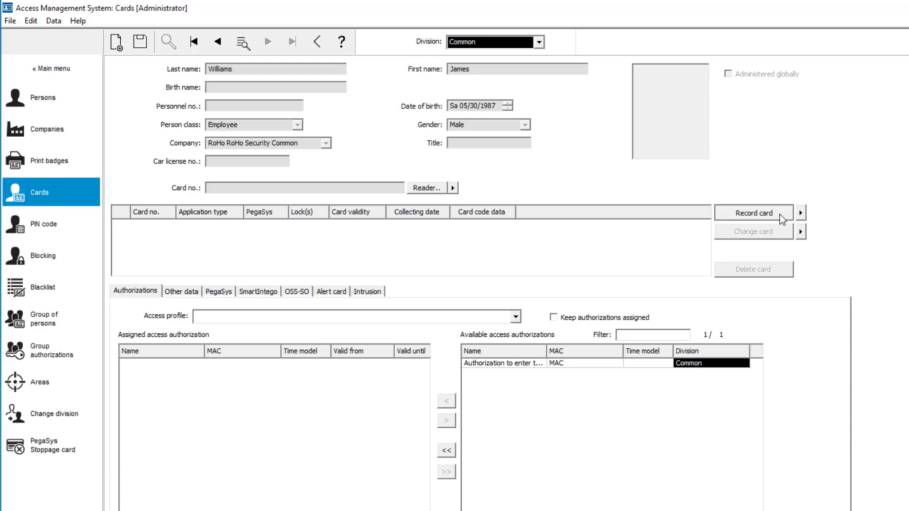
Record a card and assign 'Authorization to enter the Building' for the current employee.
{"action": "left_click", "coordinate": [756, 212]}
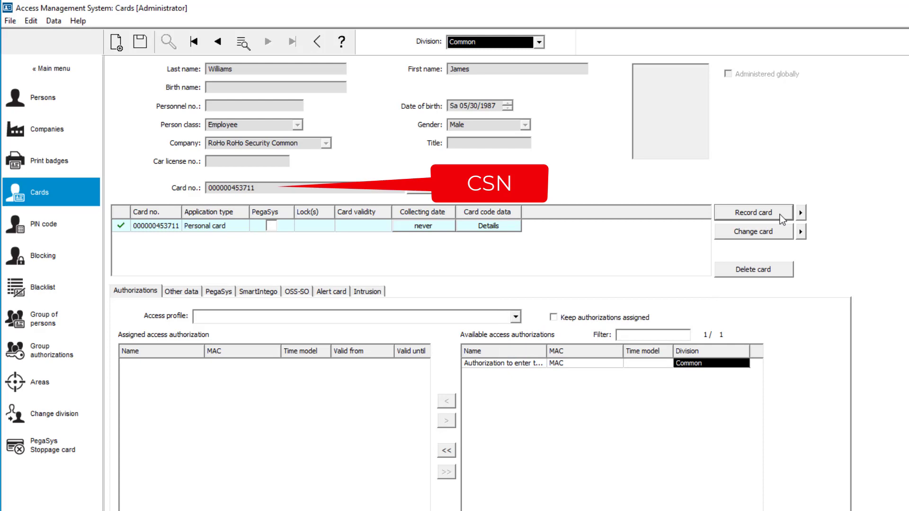
{"action": "mouse_move", "coordinate": [493, 371]}
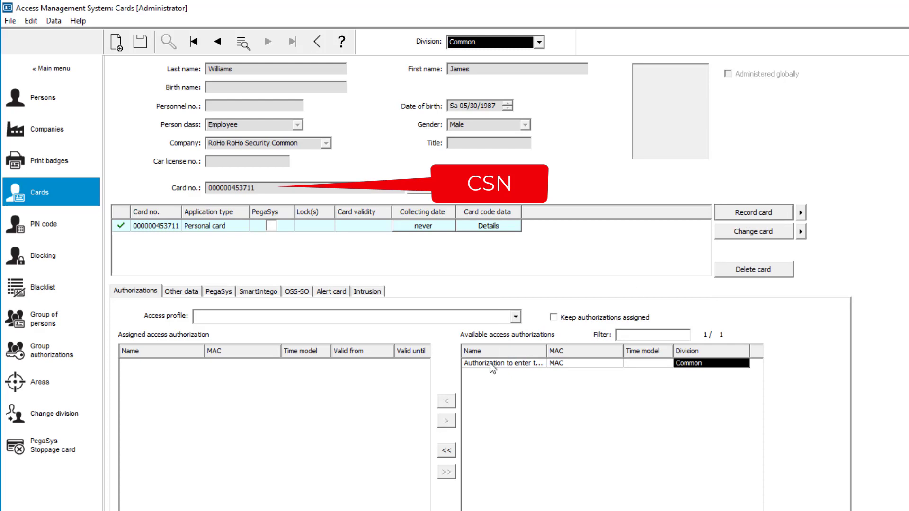
{"action": "left_click", "coordinate": [445, 401]}
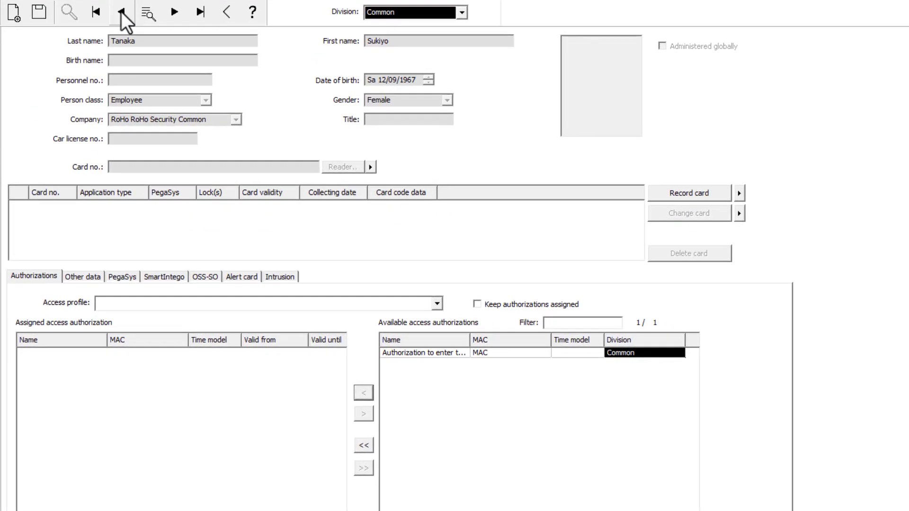
{"action": "left_click", "coordinate": [689, 194]}
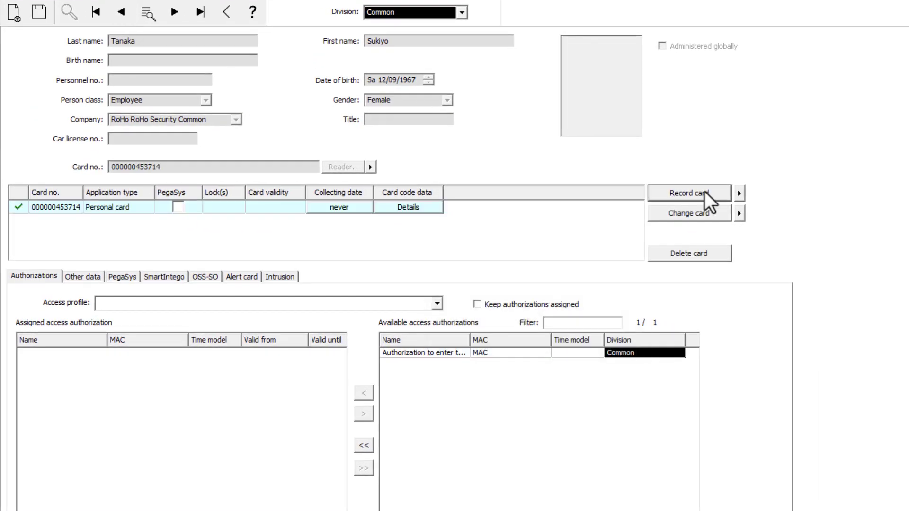
Assign the building-entry authorization, step to the previous employee record and save.
{"action": "left_click", "coordinate": [364, 392]}
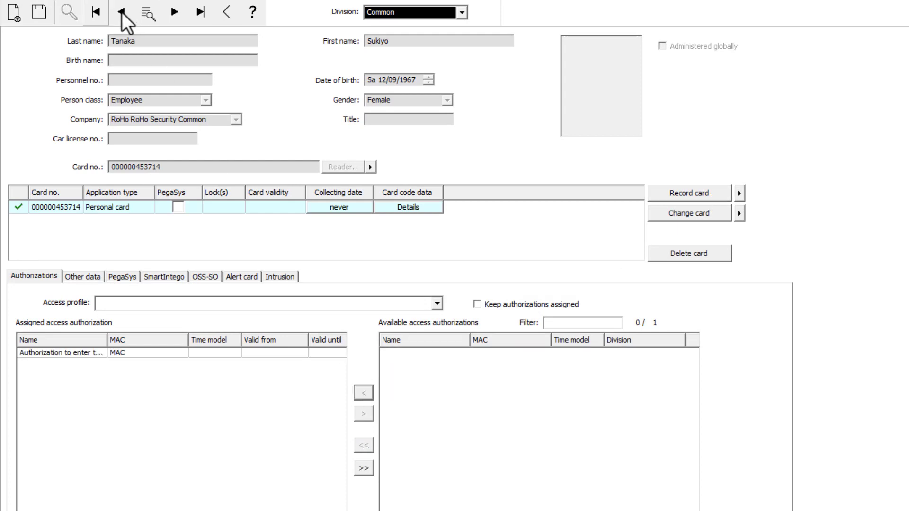
{"action": "left_click", "coordinate": [121, 13]}
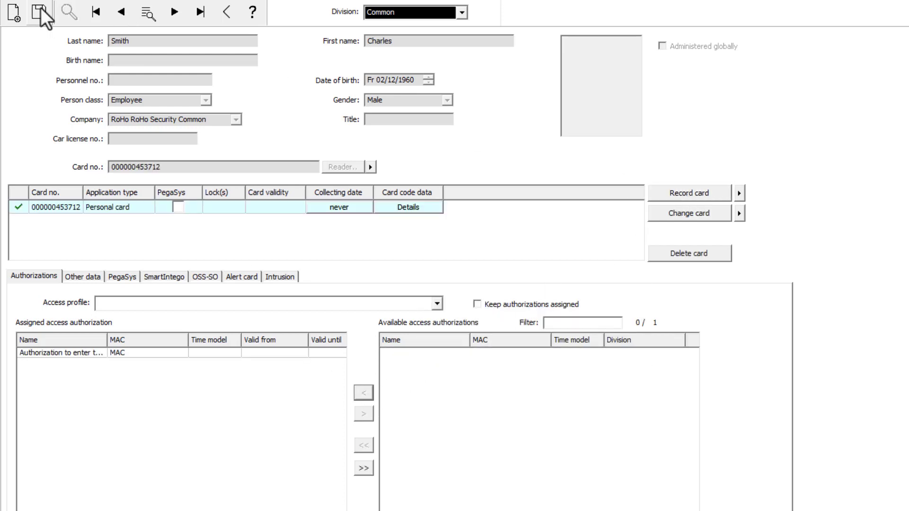
{"action": "left_click", "coordinate": [121, 13]}
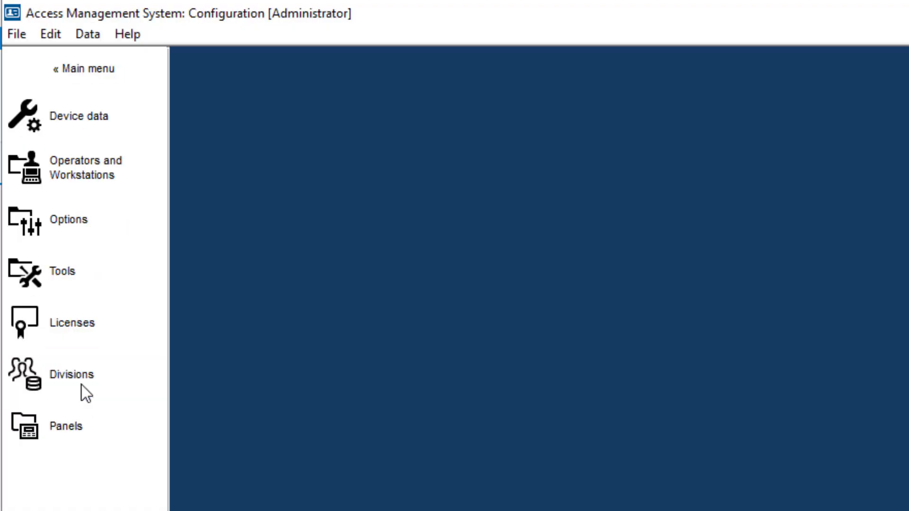
Set the verification PIN code length to 6 digits in Configuration > PIN codes.
{"action": "left_click", "coordinate": [69, 220]}
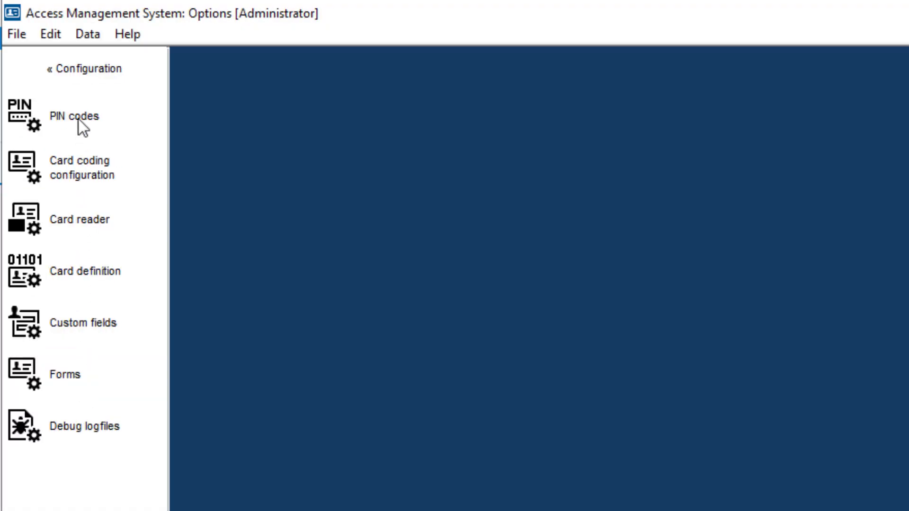
{"action": "left_click", "coordinate": [68, 116]}
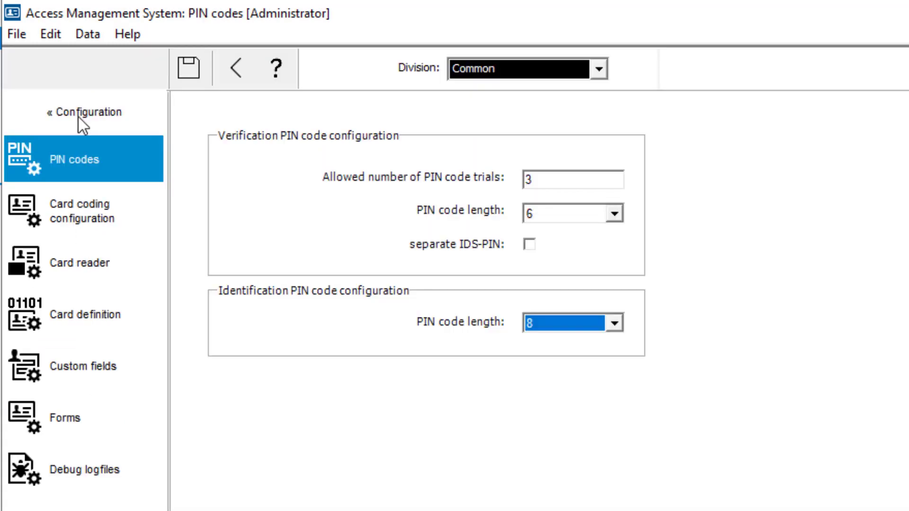
{"action": "mouse_move", "coordinate": [774, 291]}
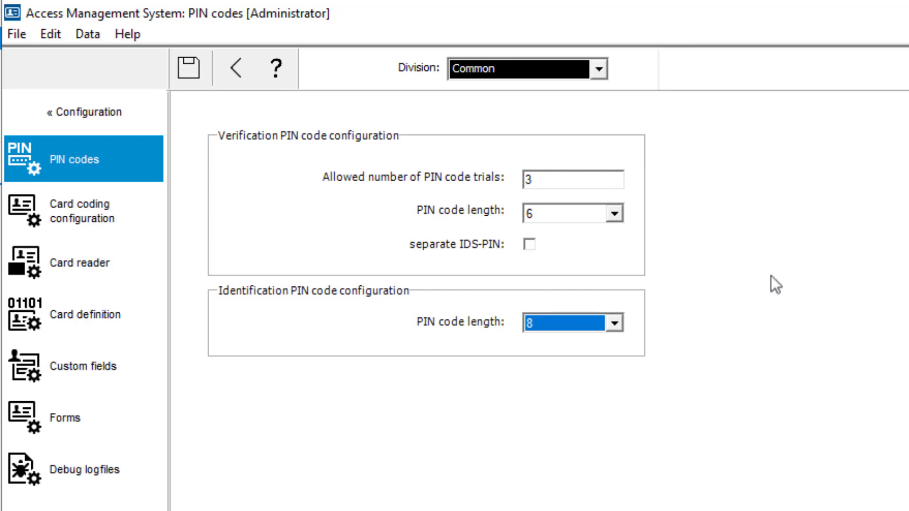
{"action": "left_click", "coordinate": [613, 214]}
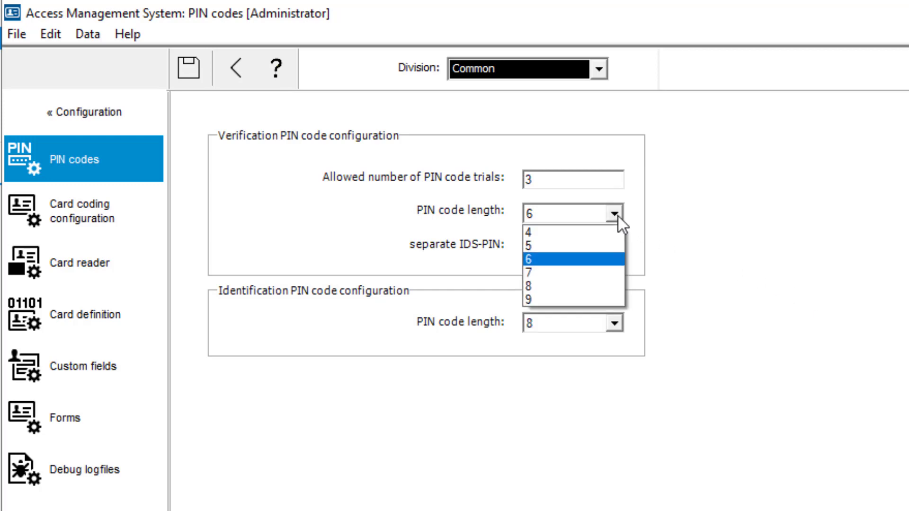
{"action": "left_click", "coordinate": [541, 259]}
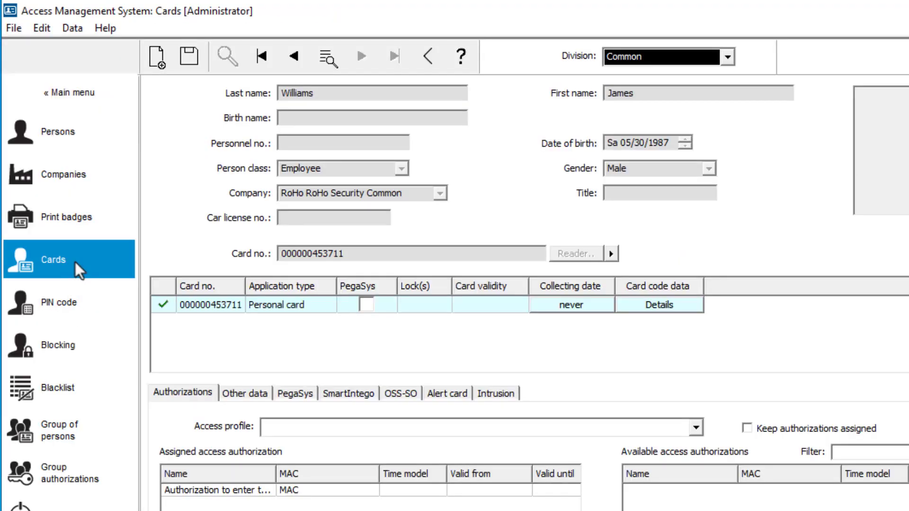
{"action": "left_click", "coordinate": [52, 302]}
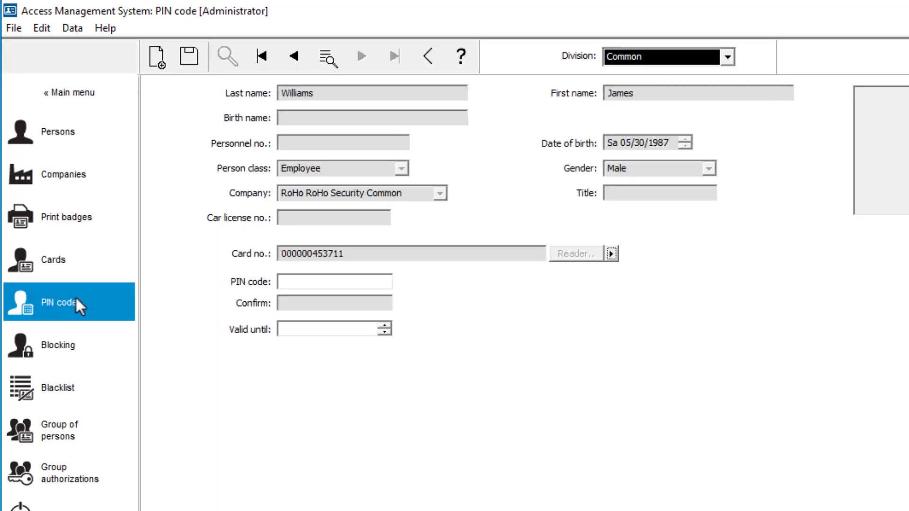
{"action": "left_click", "coordinate": [337, 254]}
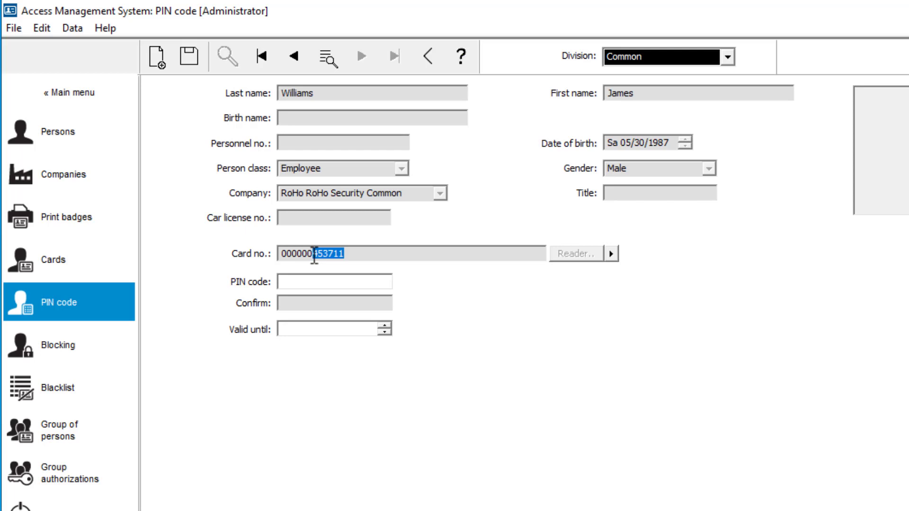
{"action": "right_click", "coordinate": [308, 254]}
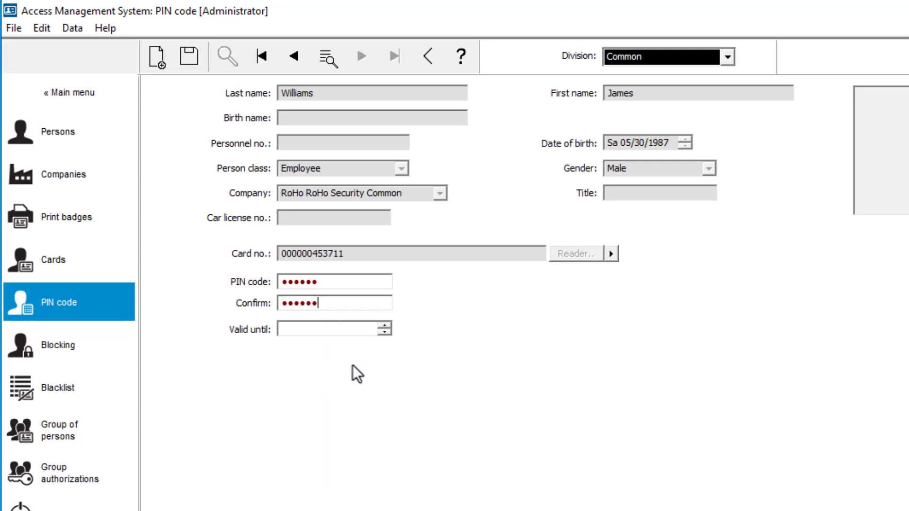
{"action": "left_click", "coordinate": [185, 61]}
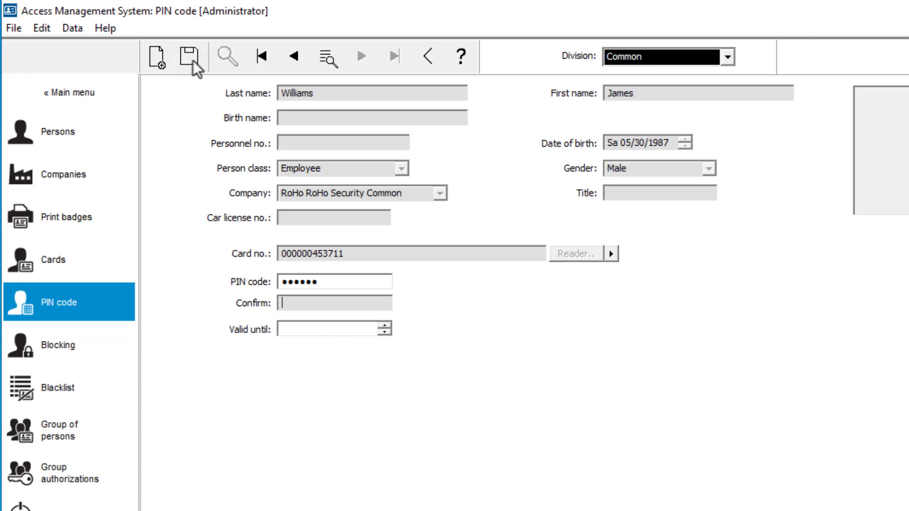
{"action": "left_click", "coordinate": [366, 55]}
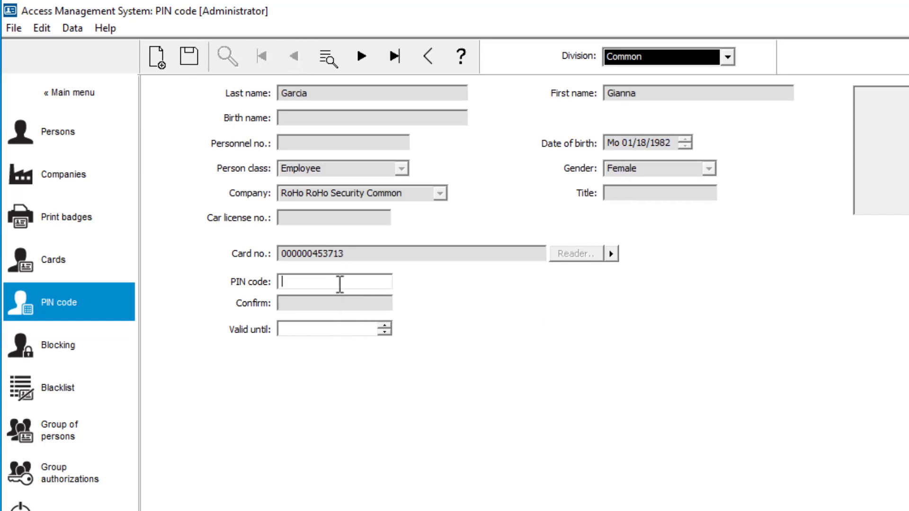
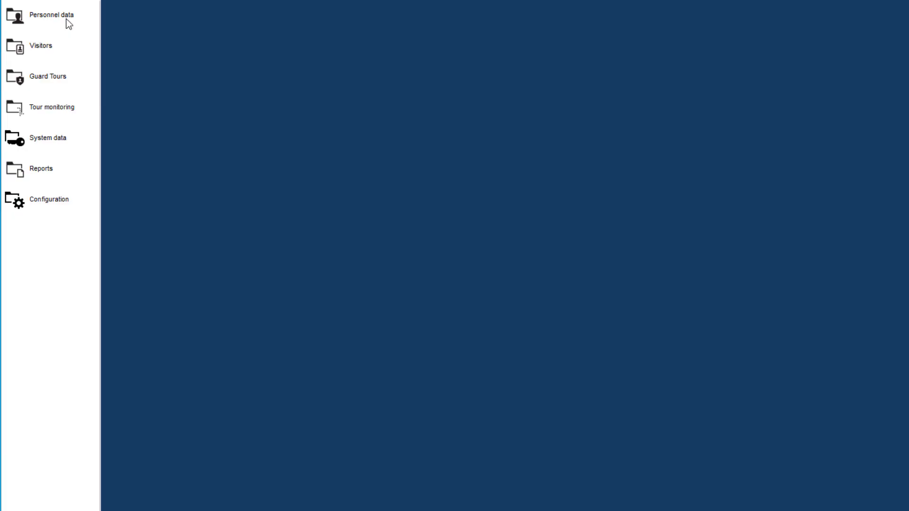
Import the employee's second portrait photo, crop it and accept it for the badge record.
{"action": "left_click", "coordinate": [53, 15]}
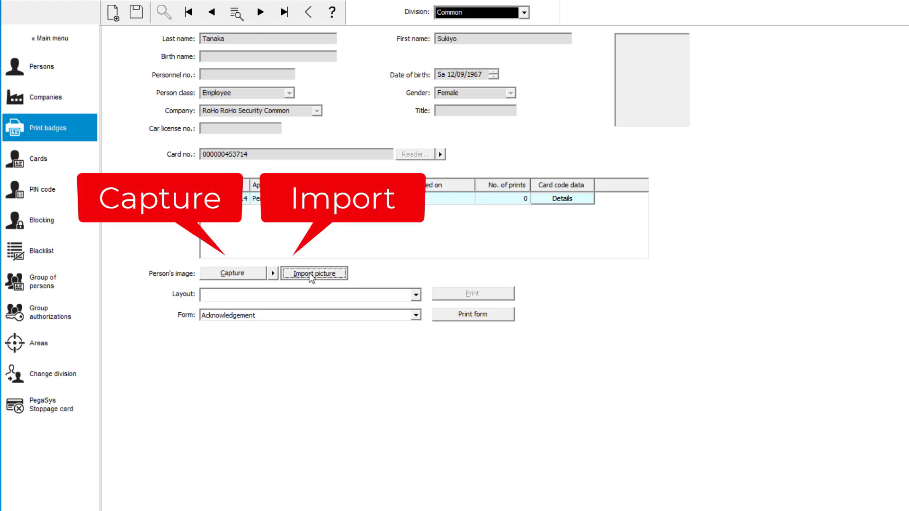
{"action": "left_click", "coordinate": [313, 272]}
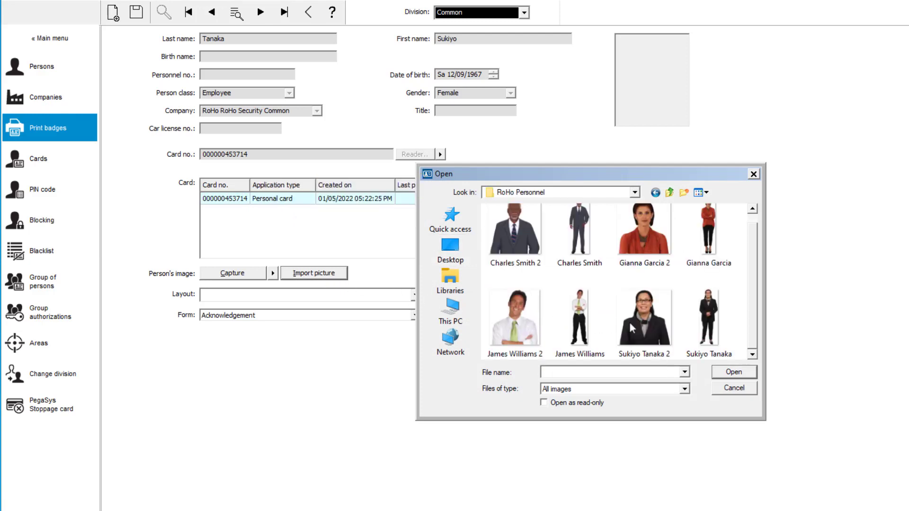
{"action": "left_click", "coordinate": [643, 318]}
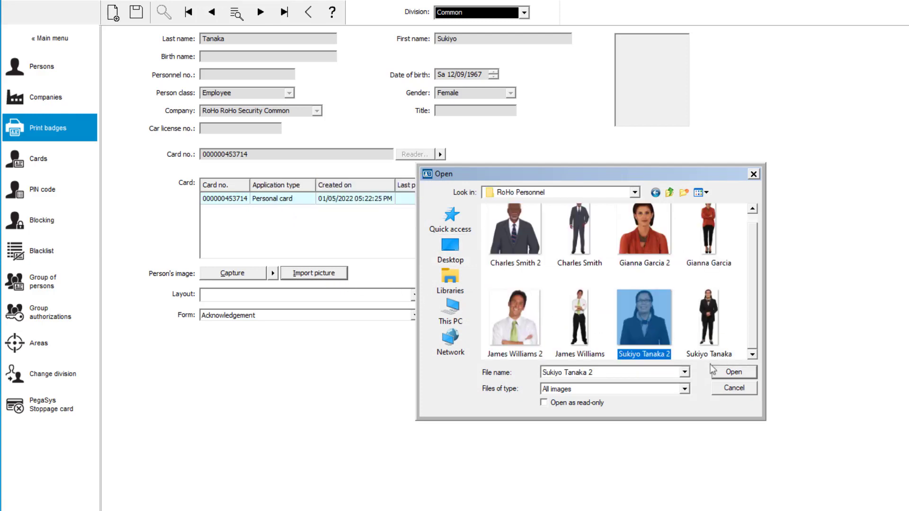
{"action": "left_click", "coordinate": [733, 371]}
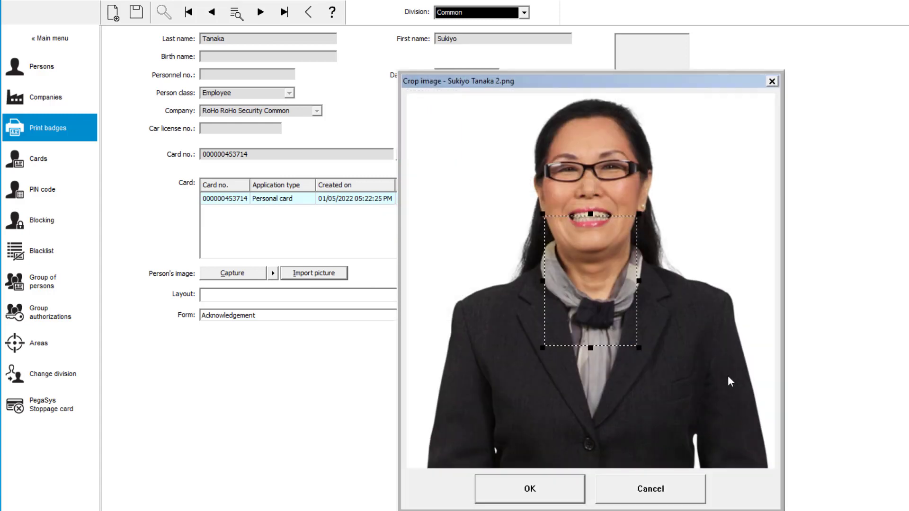
{"action": "mouse_move", "coordinate": [543, 216]}
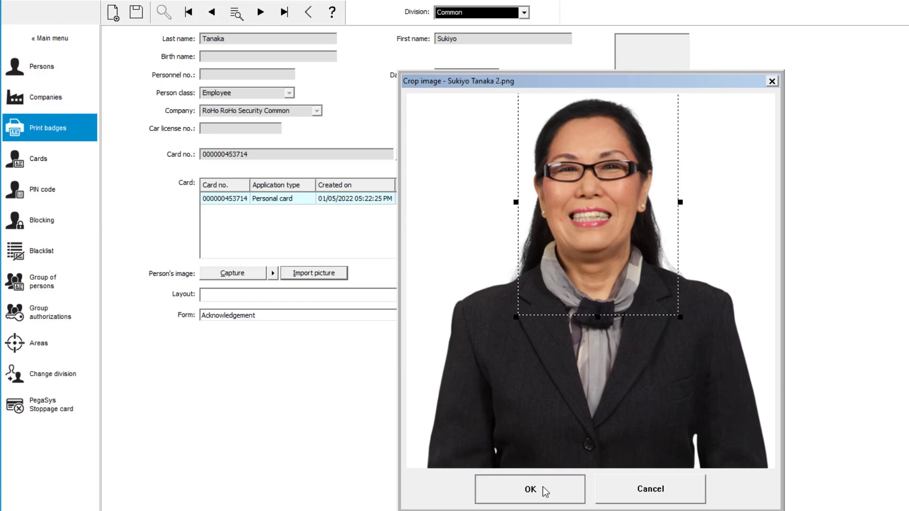
{"action": "left_click", "coordinate": [529, 503]}
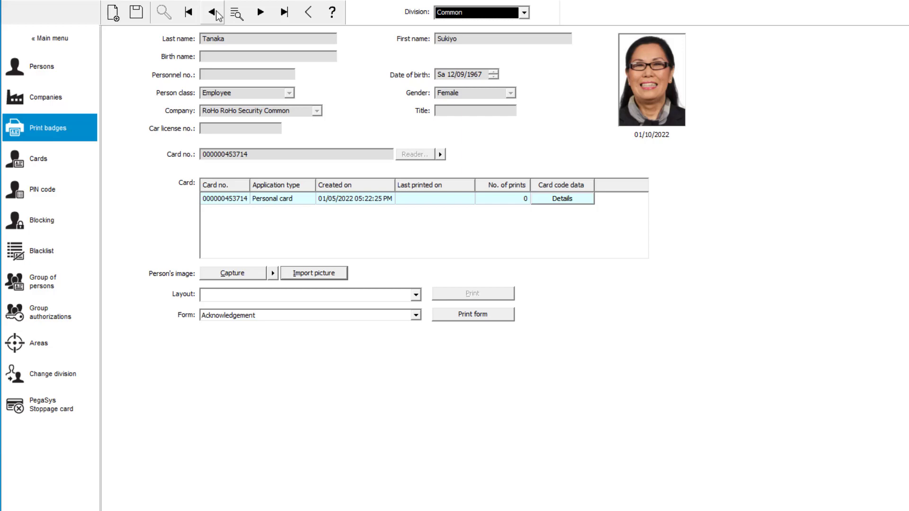
Move to the previous employee's badge record and load their matching portrait photo.
{"action": "left_click", "coordinate": [314, 272]}
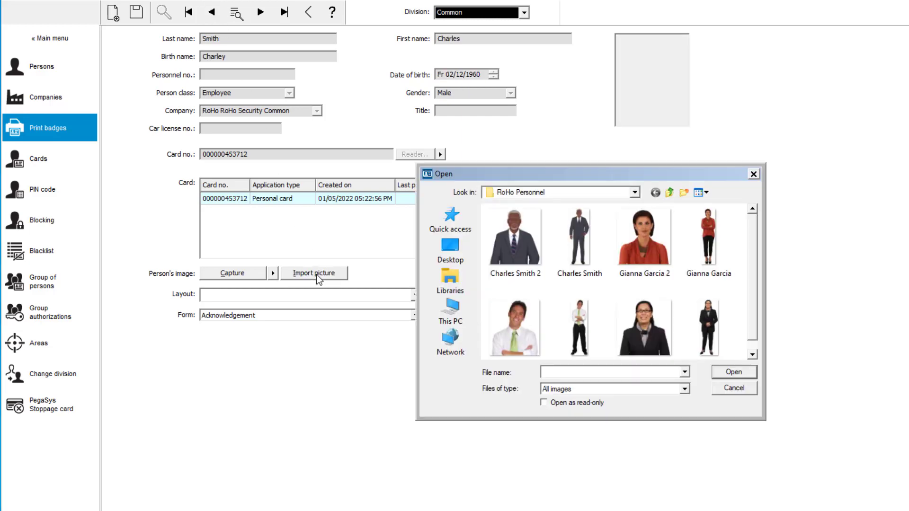
{"action": "double_click", "coordinate": [515, 236]}
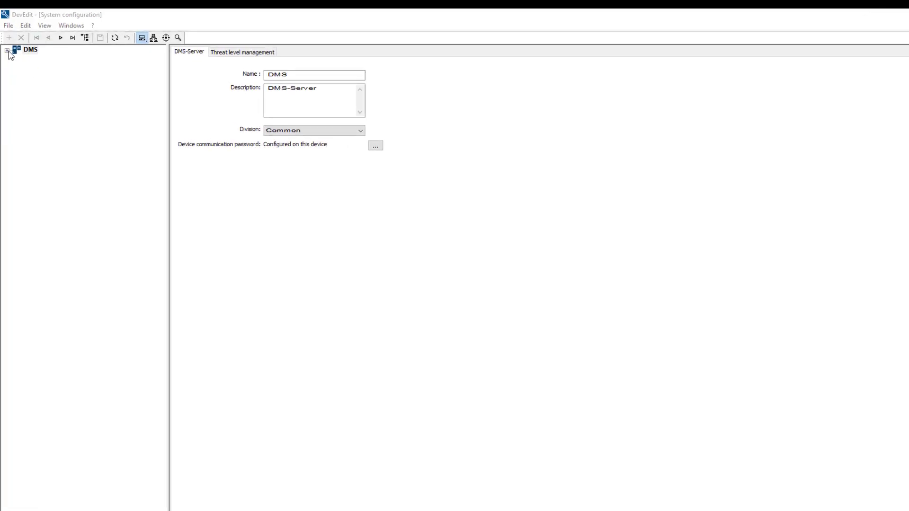
Expand DMS > MAC > AMC 4-R4-1 > Main Entrance to show the Main Door and its readers.
{"action": "left_click", "coordinate": [6, 50]}
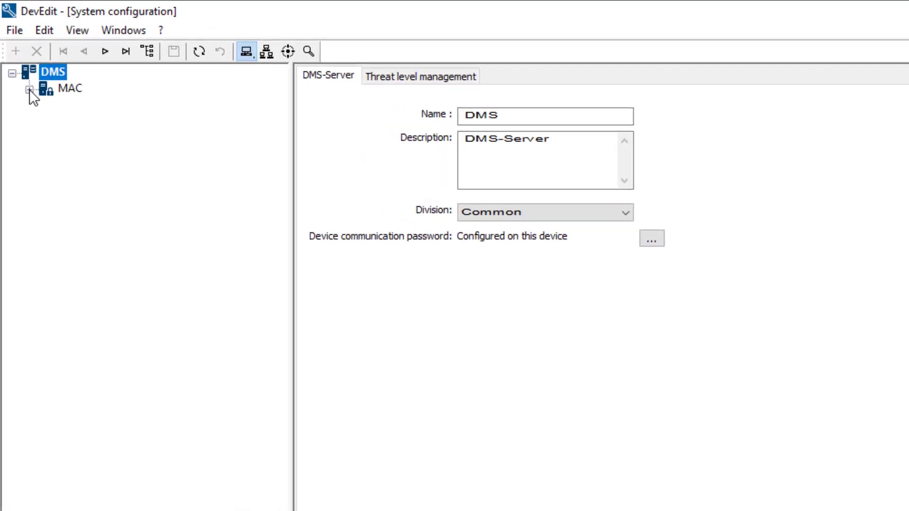
{"action": "left_click", "coordinate": [30, 89]}
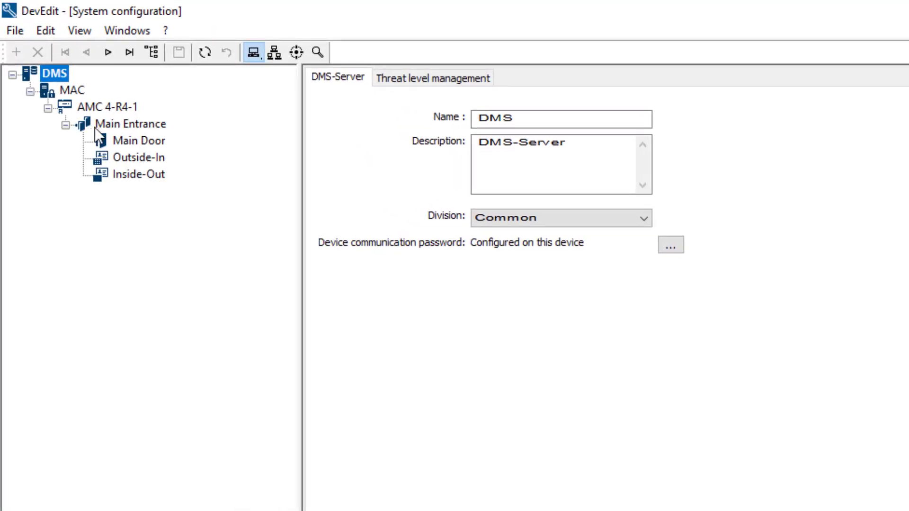
{"action": "left_click", "coordinate": [131, 124]}
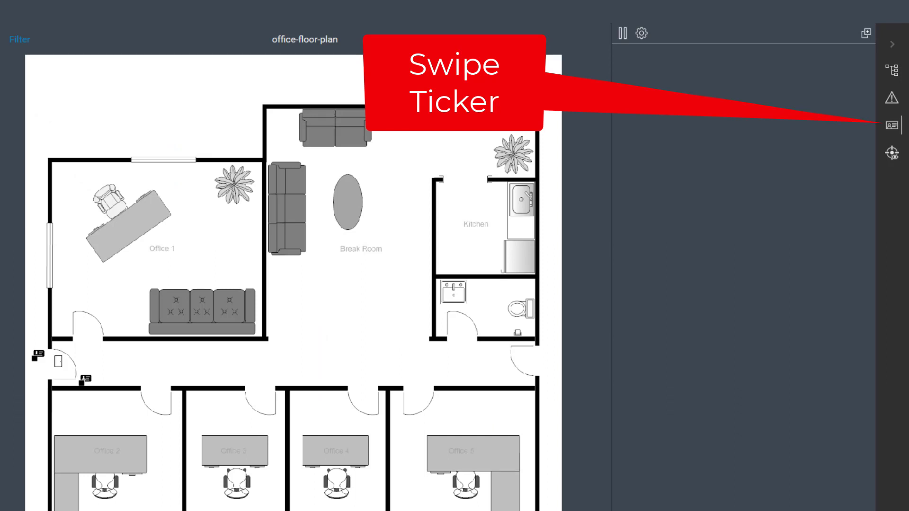
{"action": "mouse_move", "coordinate": [640, 33]}
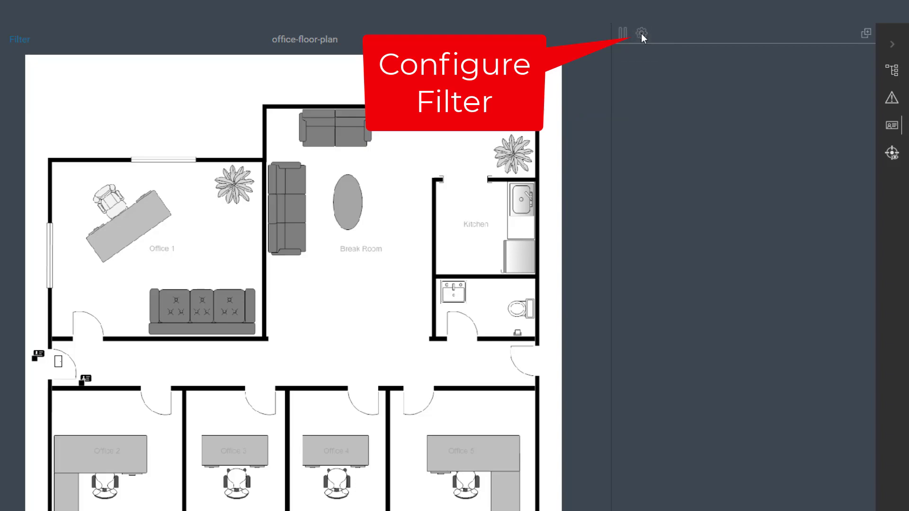
Filter the swipe ticker devices to Entrances so it lists Main Entrance access events.
{"action": "left_click", "coordinate": [640, 33]}
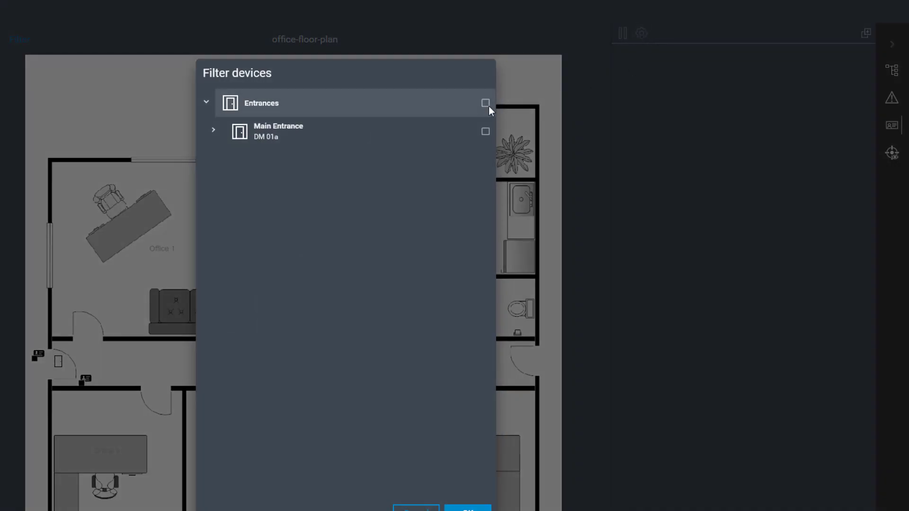
{"action": "left_click", "coordinate": [484, 103]}
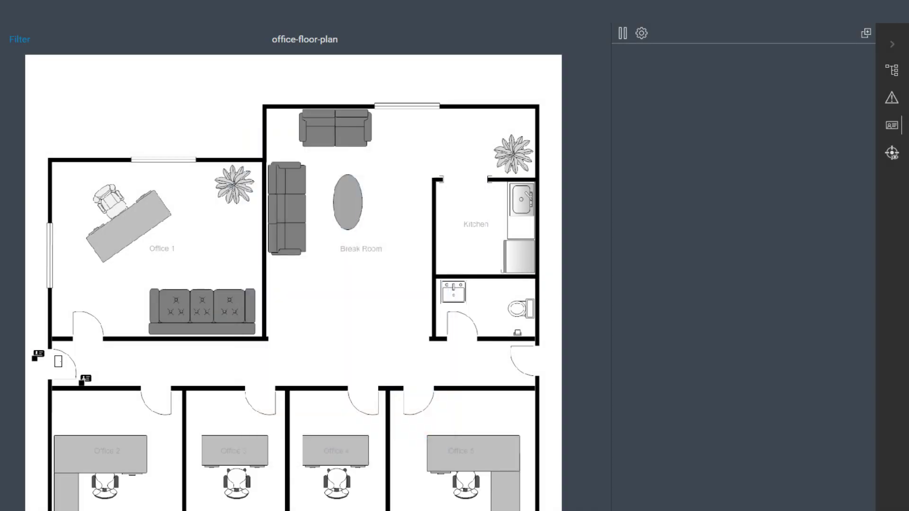
{"action": "mouse_move", "coordinate": [778, 260]}
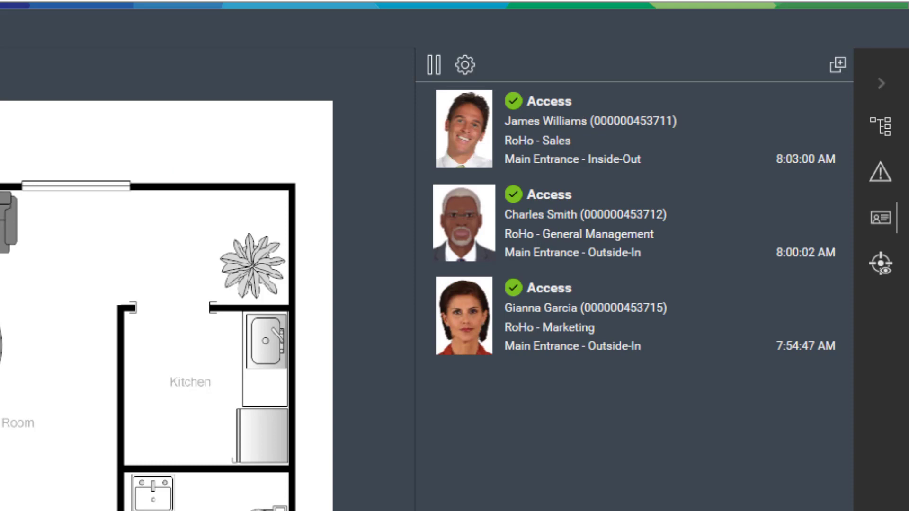
{"action": "mouse_move", "coordinate": [843, 345]}
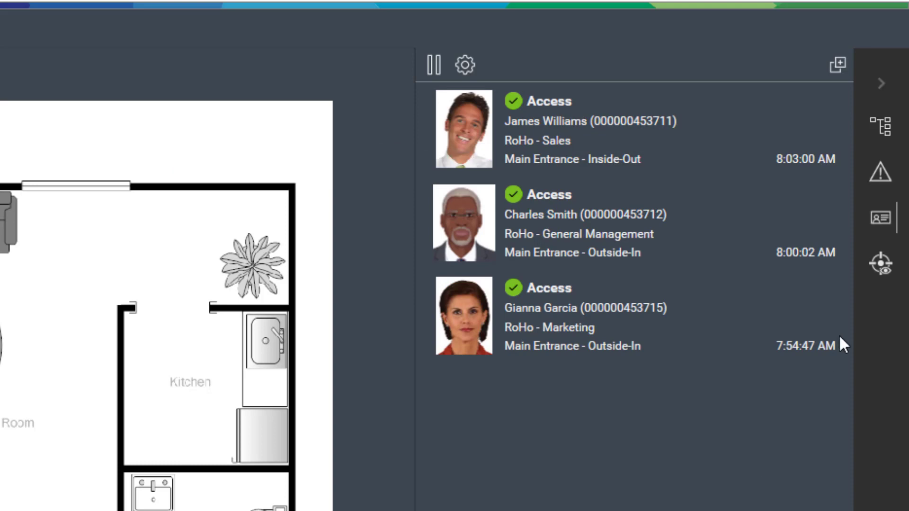
View the Office Building occupancy of 3, then pop the swipe ticker into its own window.
{"action": "left_click", "coordinate": [882, 265]}
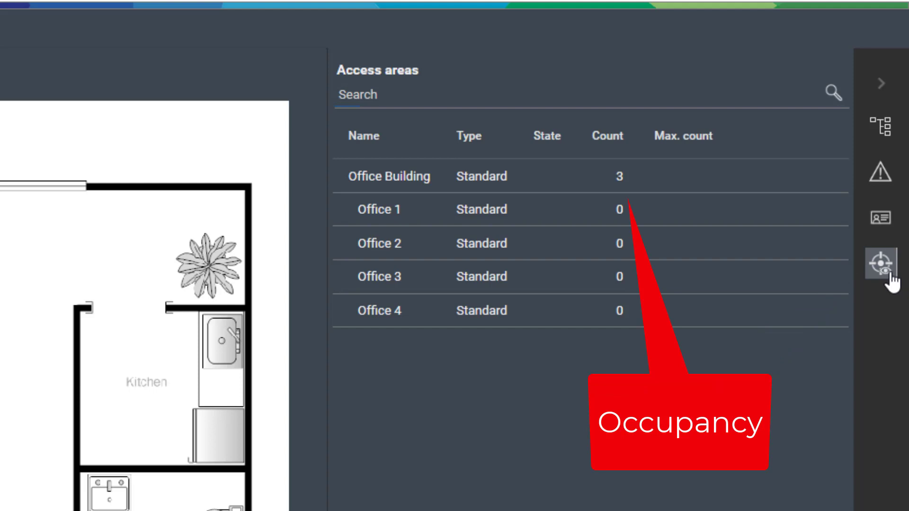
{"action": "mouse_move", "coordinate": [881, 267]}
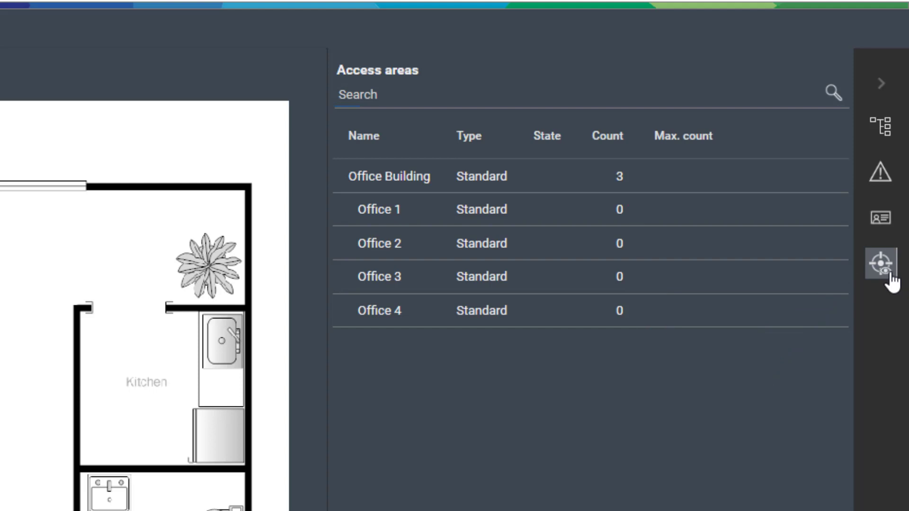
{"action": "mouse_move", "coordinate": [880, 215]}
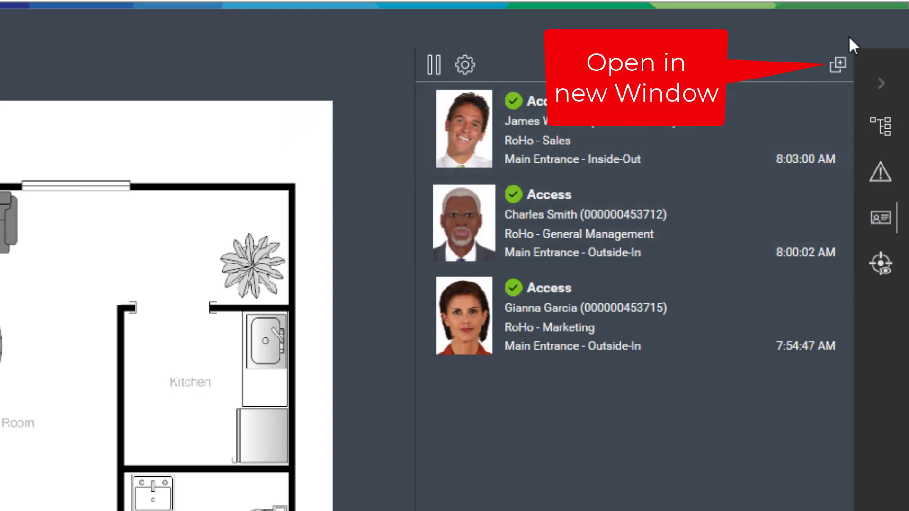
{"action": "mouse_move", "coordinate": [822, 84]}
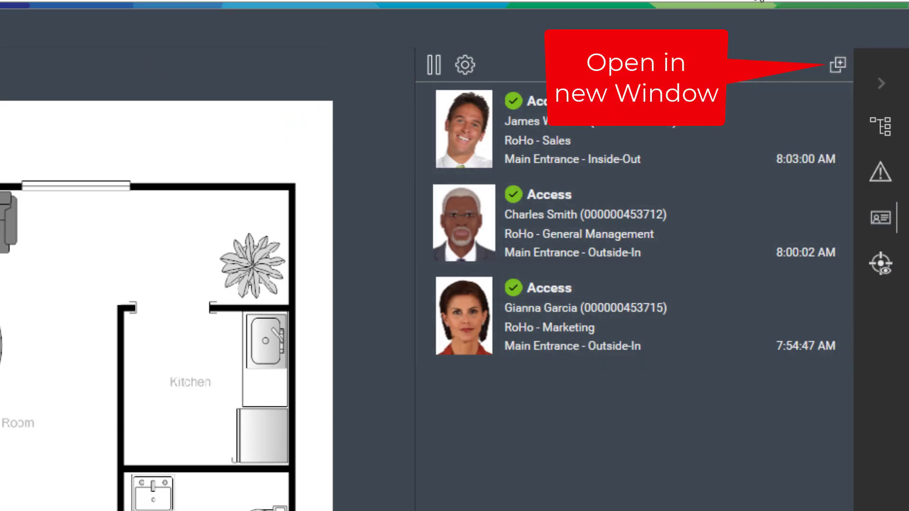
{"action": "left_click", "coordinate": [838, 62]}
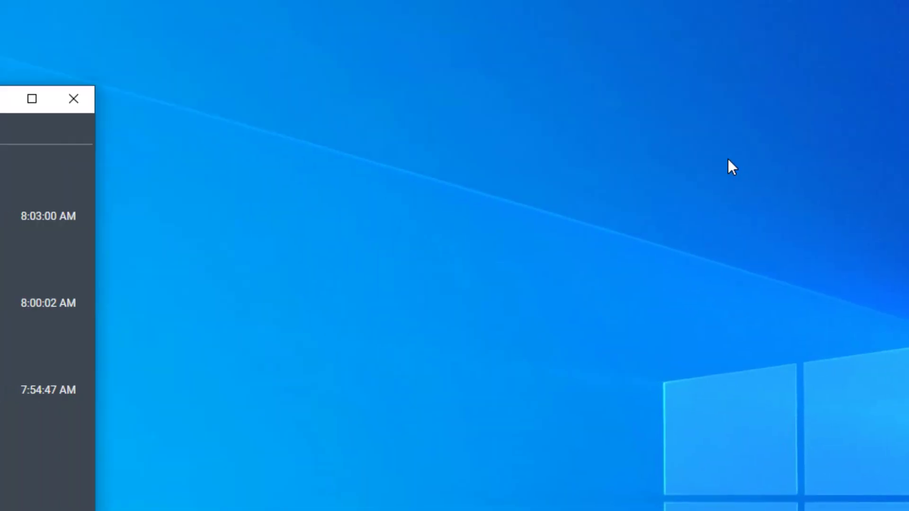